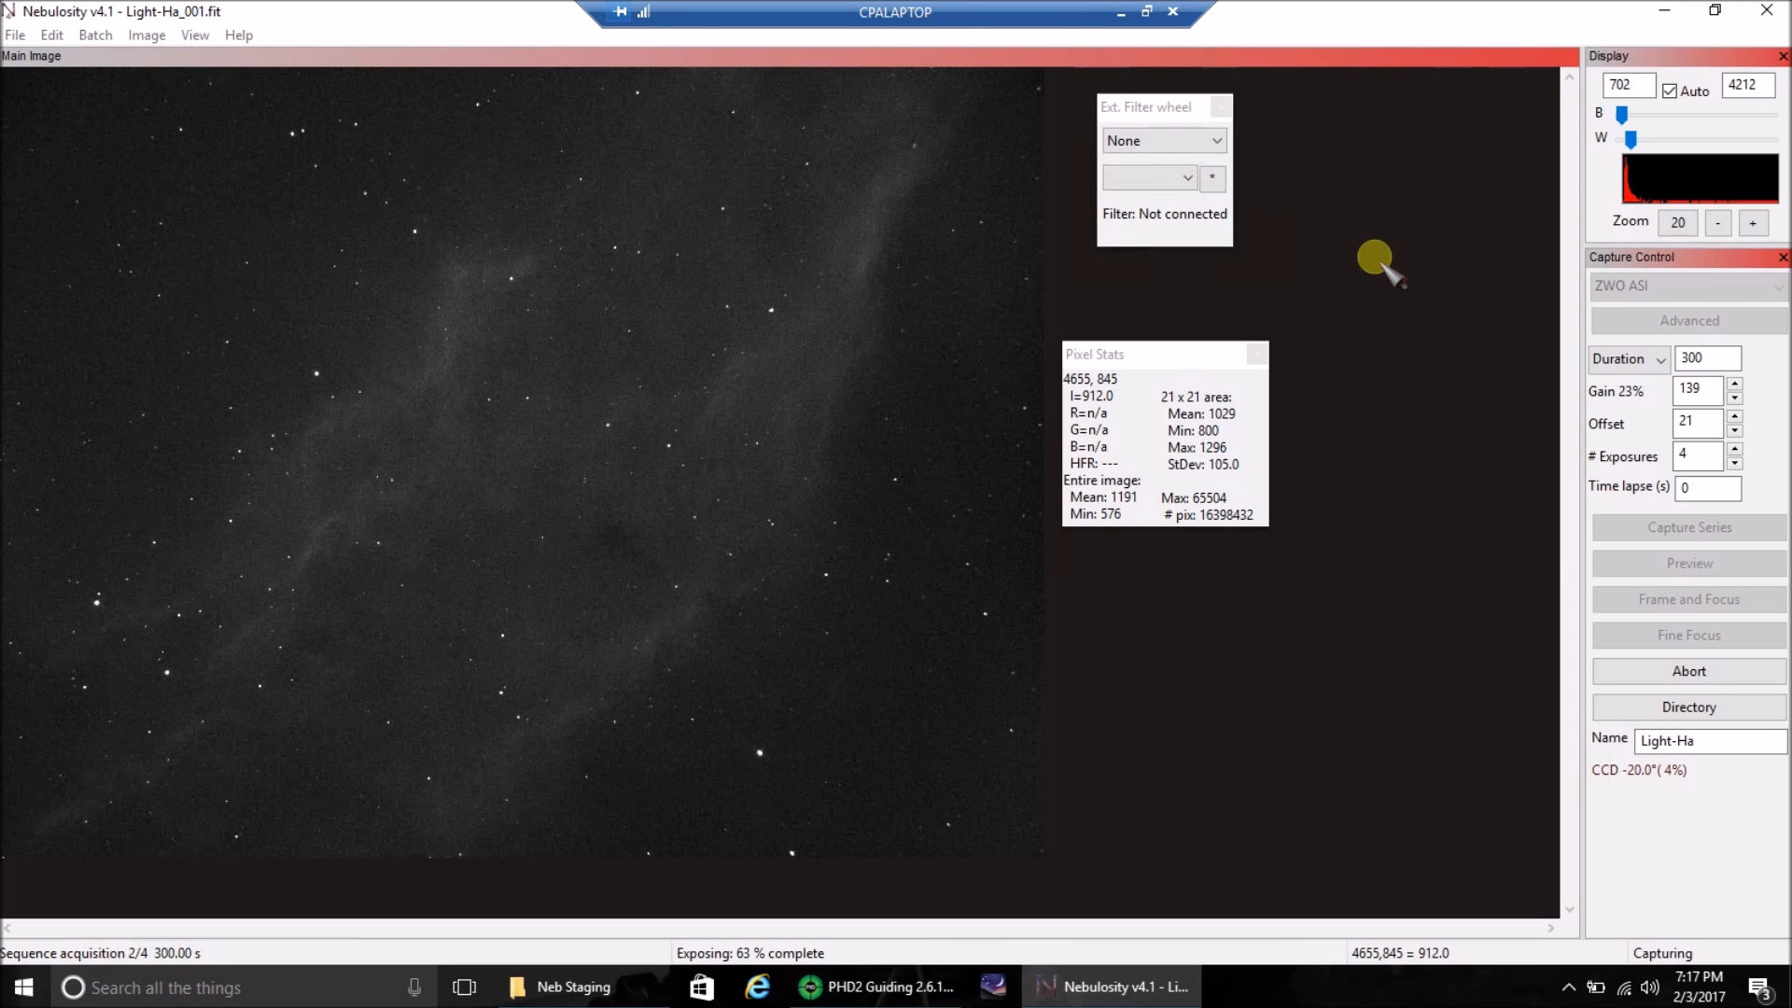
{"action": "mouse_move", "coordinate": [1355, 274]}
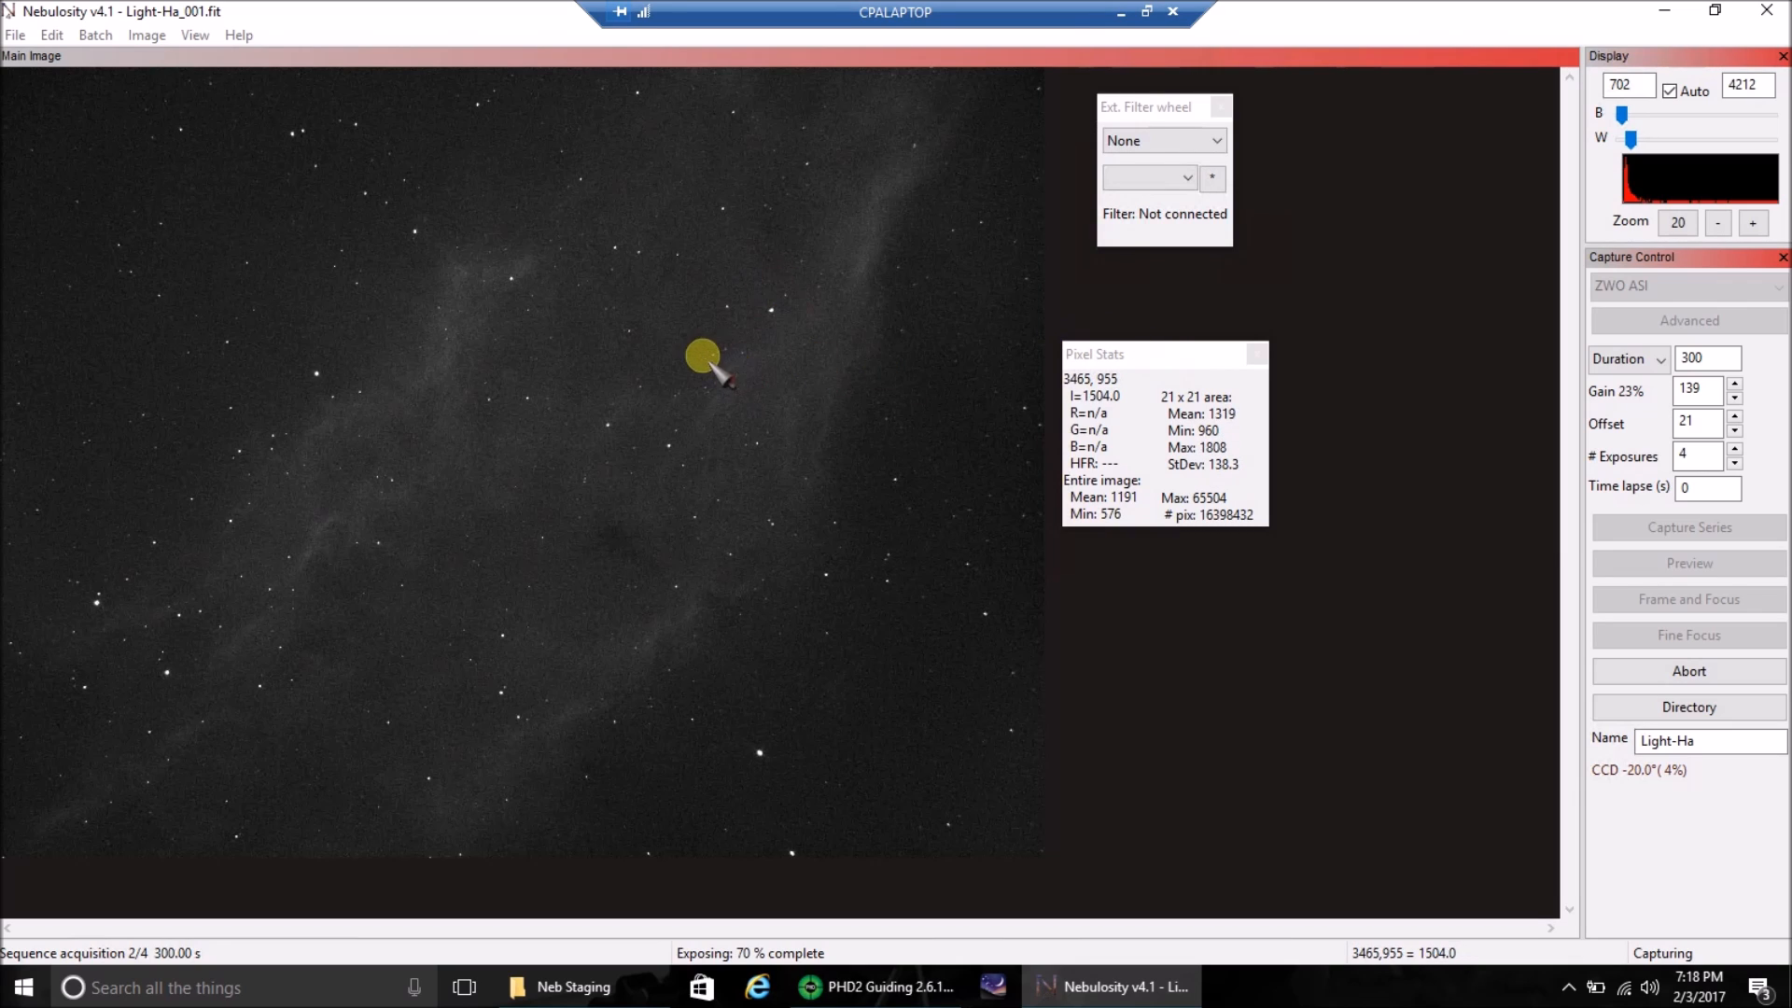
{"action": "mouse_move", "coordinate": [406, 411]}
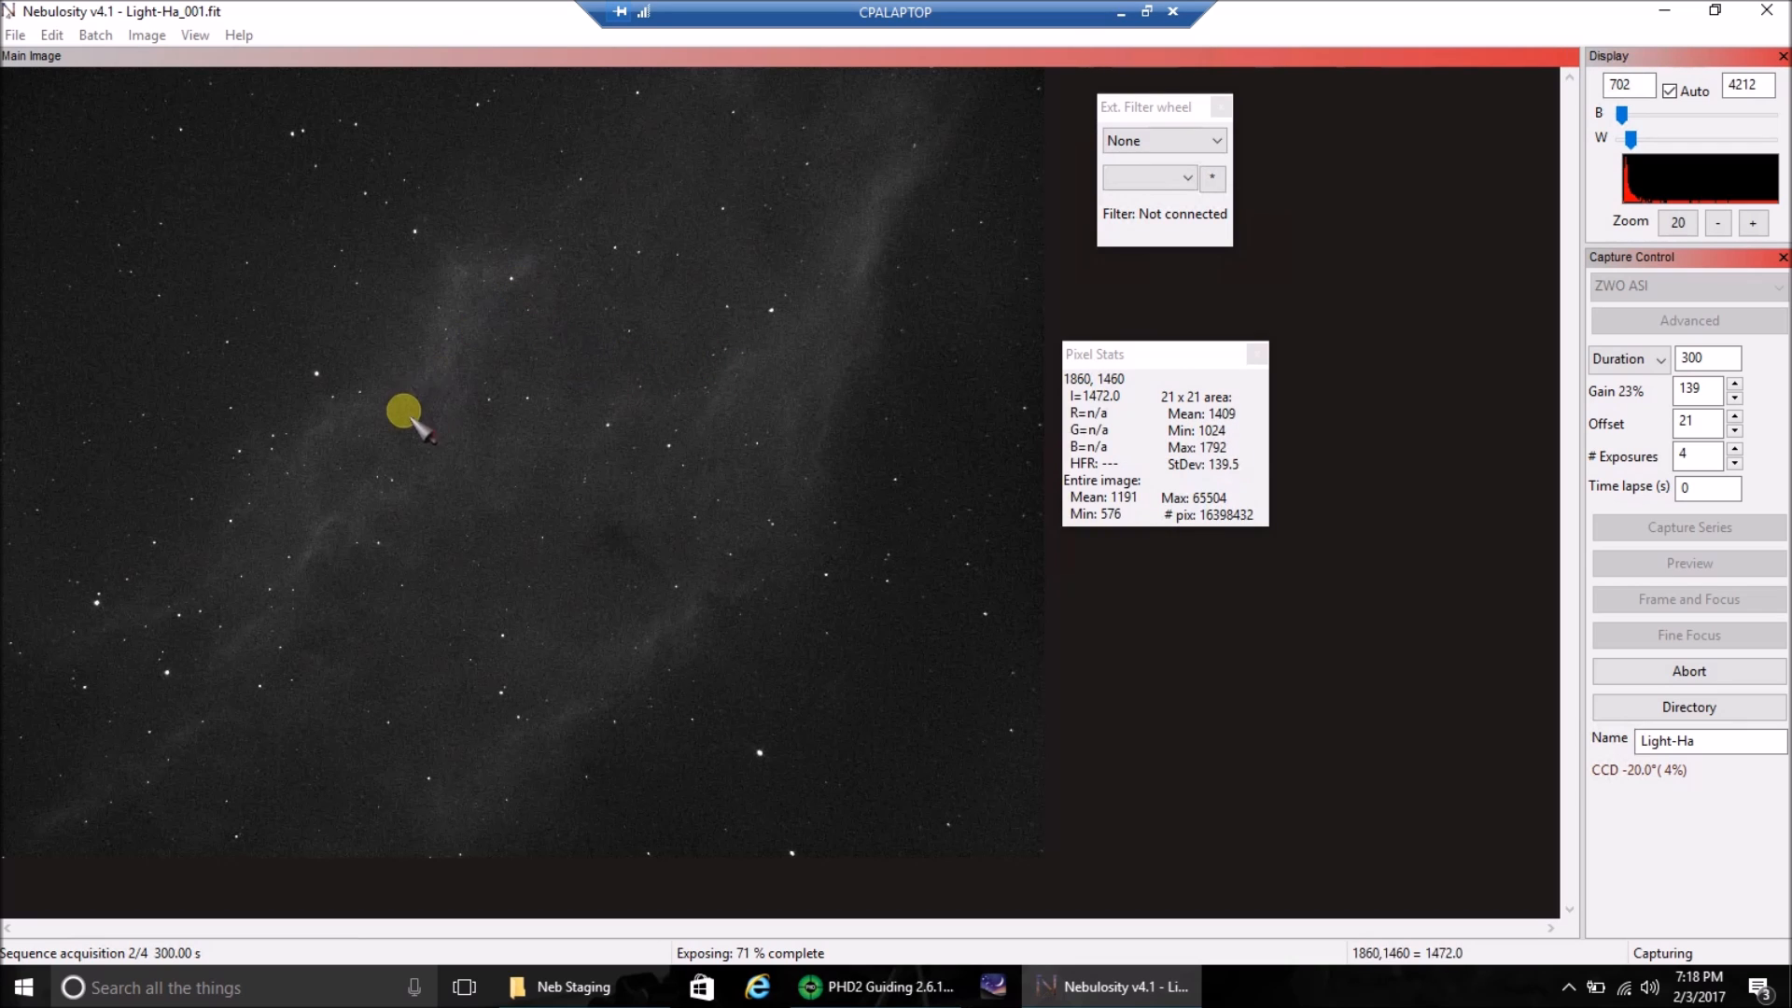
{"action": "mouse_move", "coordinate": [577, 686]}
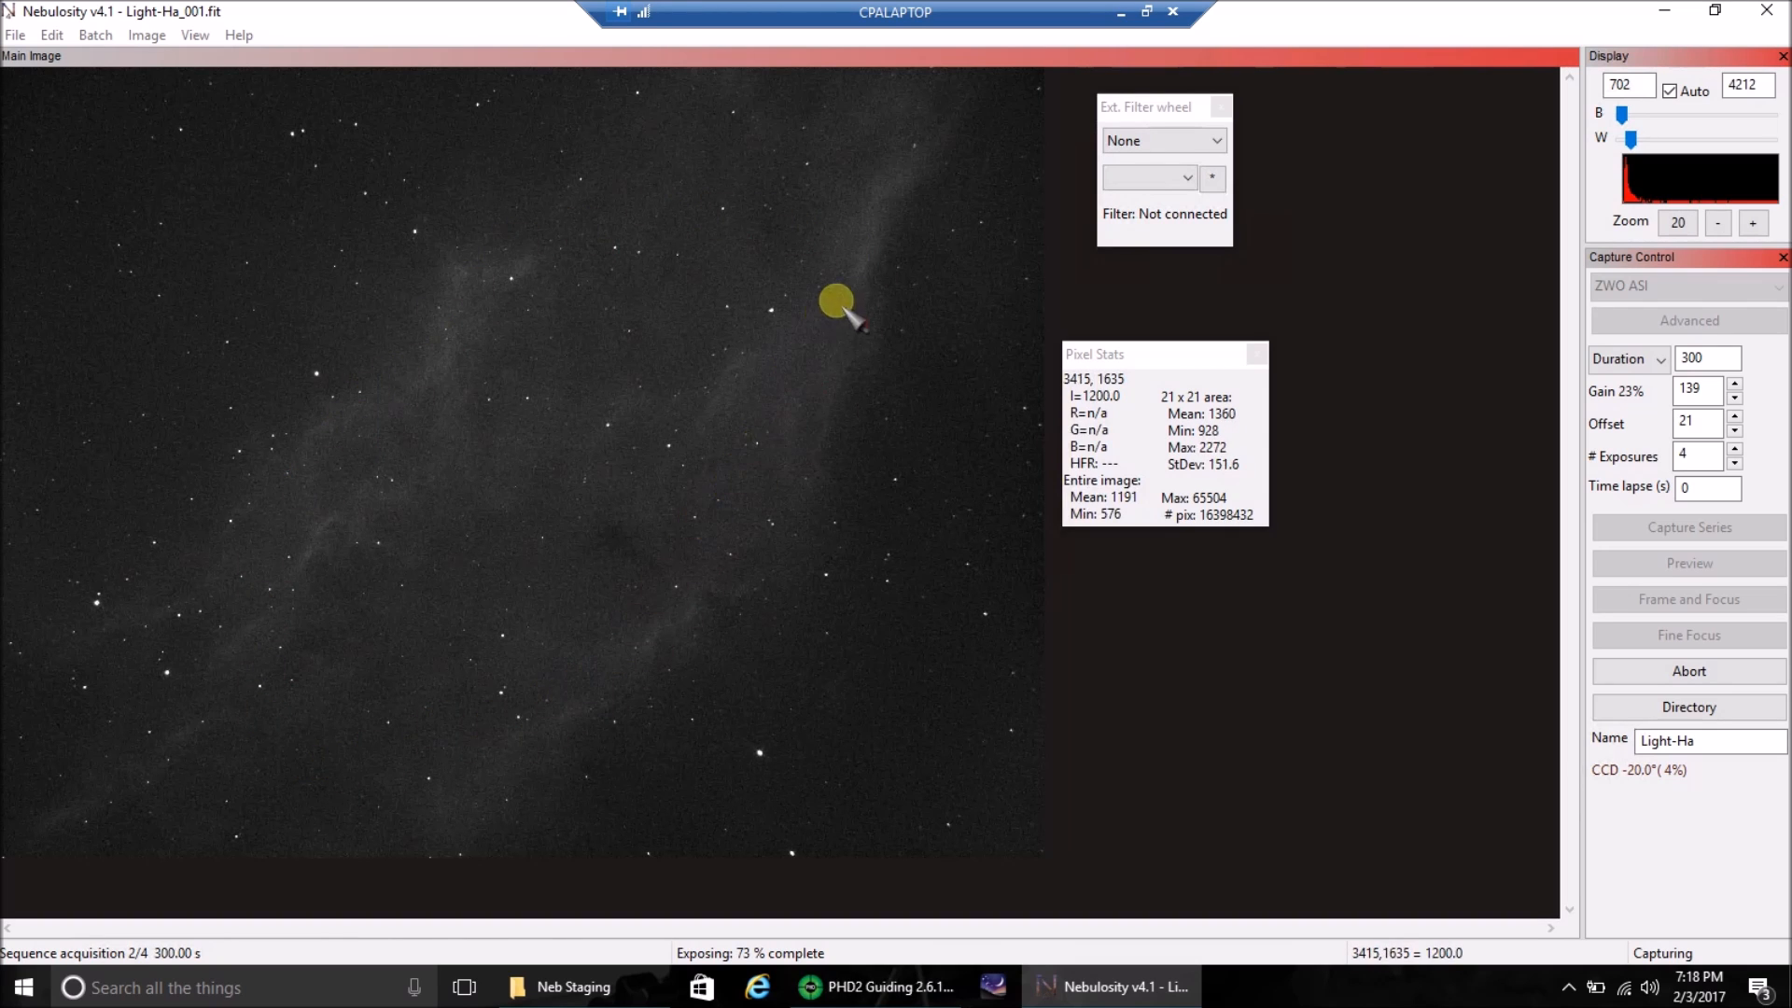
{"action": "mouse_move", "coordinate": [866, 233]}
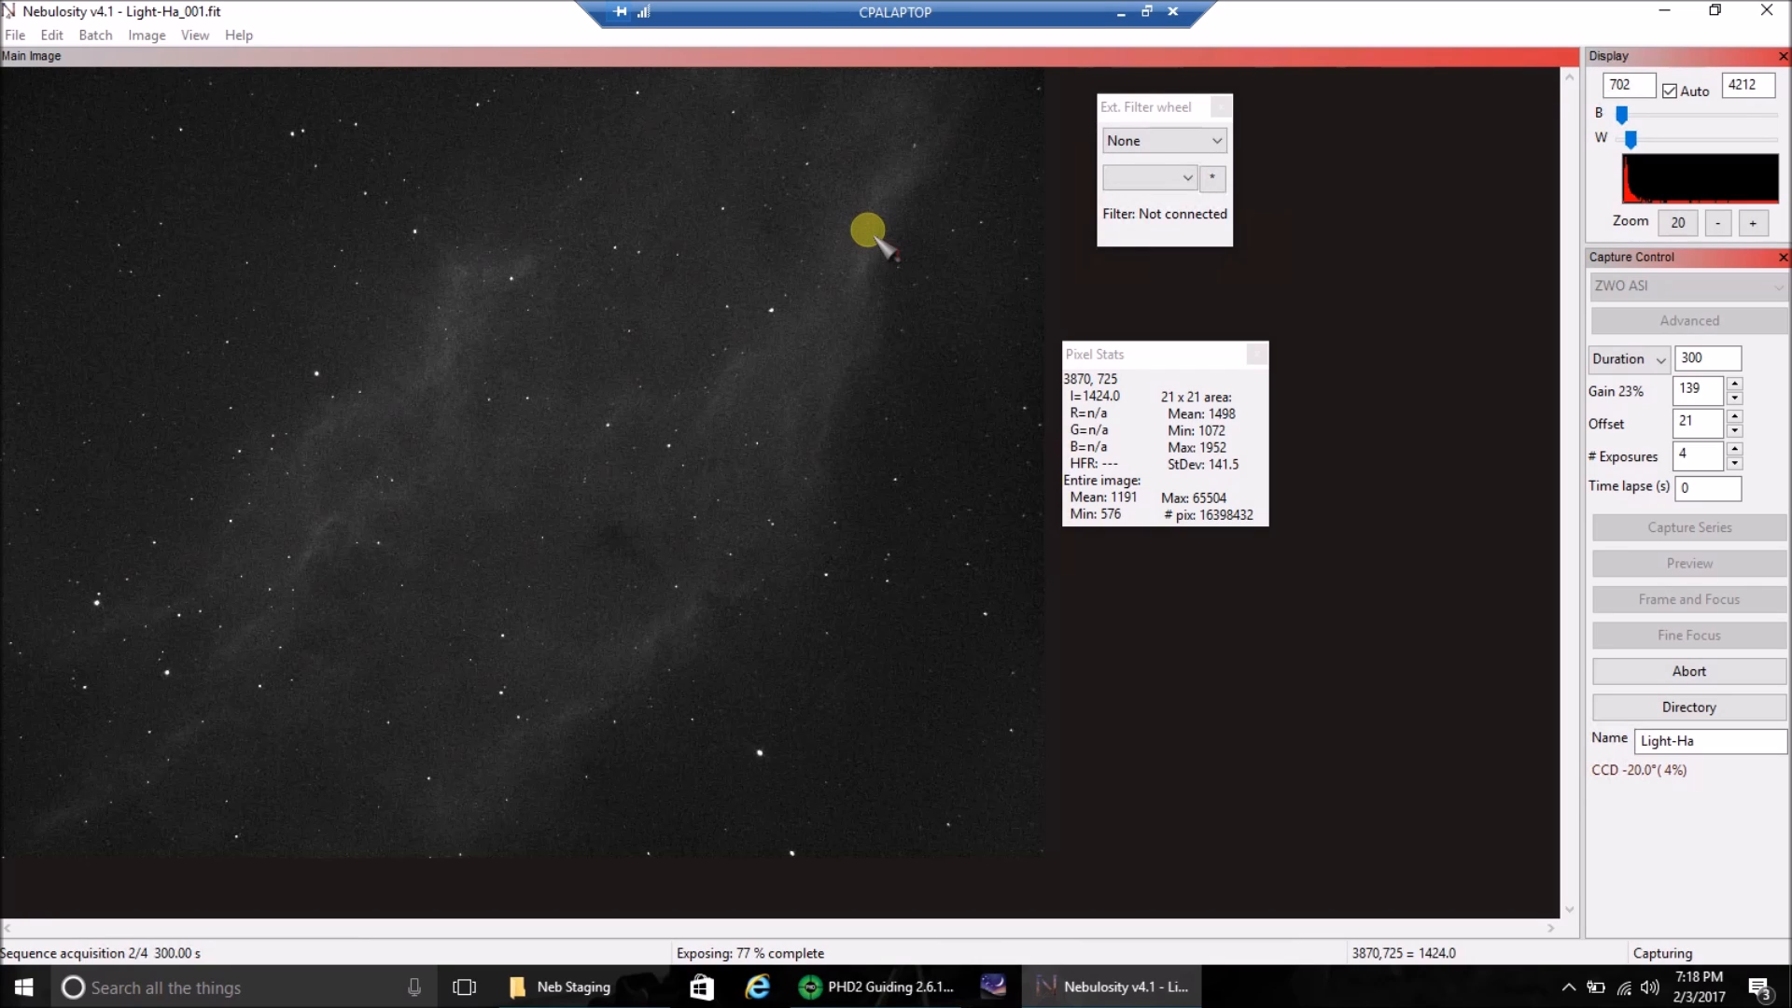
{"action": "mouse_move", "coordinate": [840, 676]}
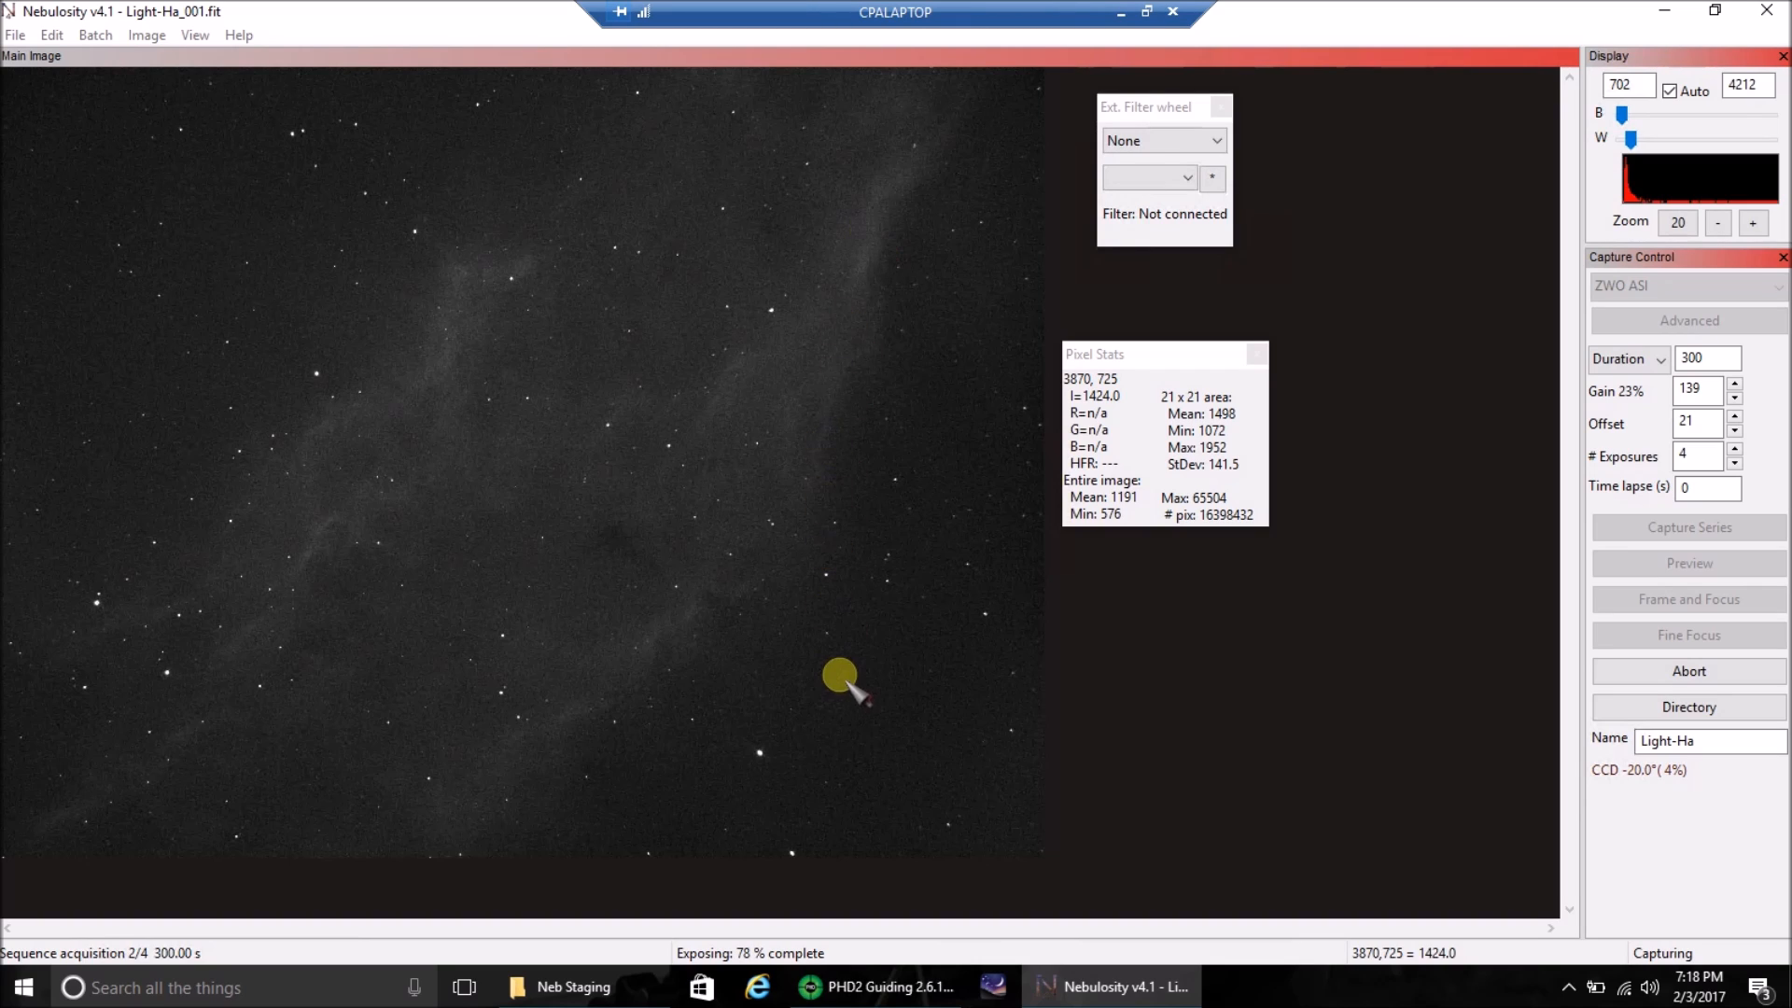
- Show PHD2's guiding history on a ±16" vertical scale, then return to Nebulosity
{"action": "left_click", "coordinate": [877, 987]}
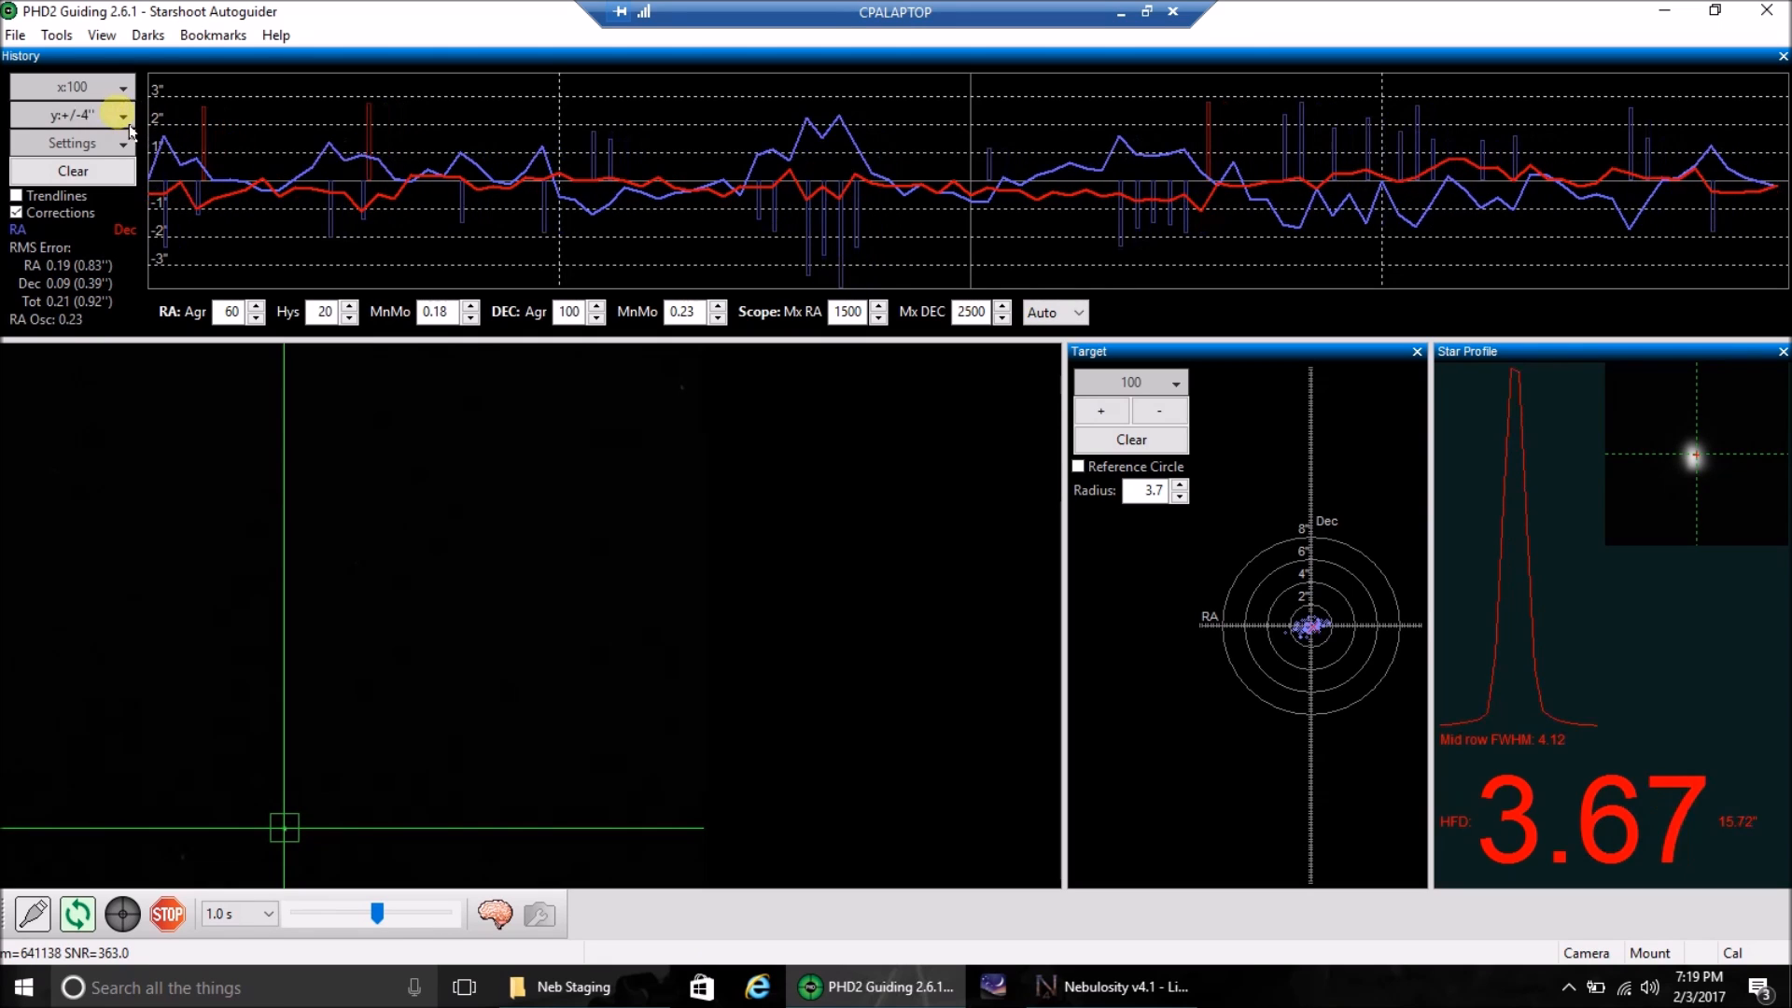
{"action": "left_click", "coordinate": [120, 114]}
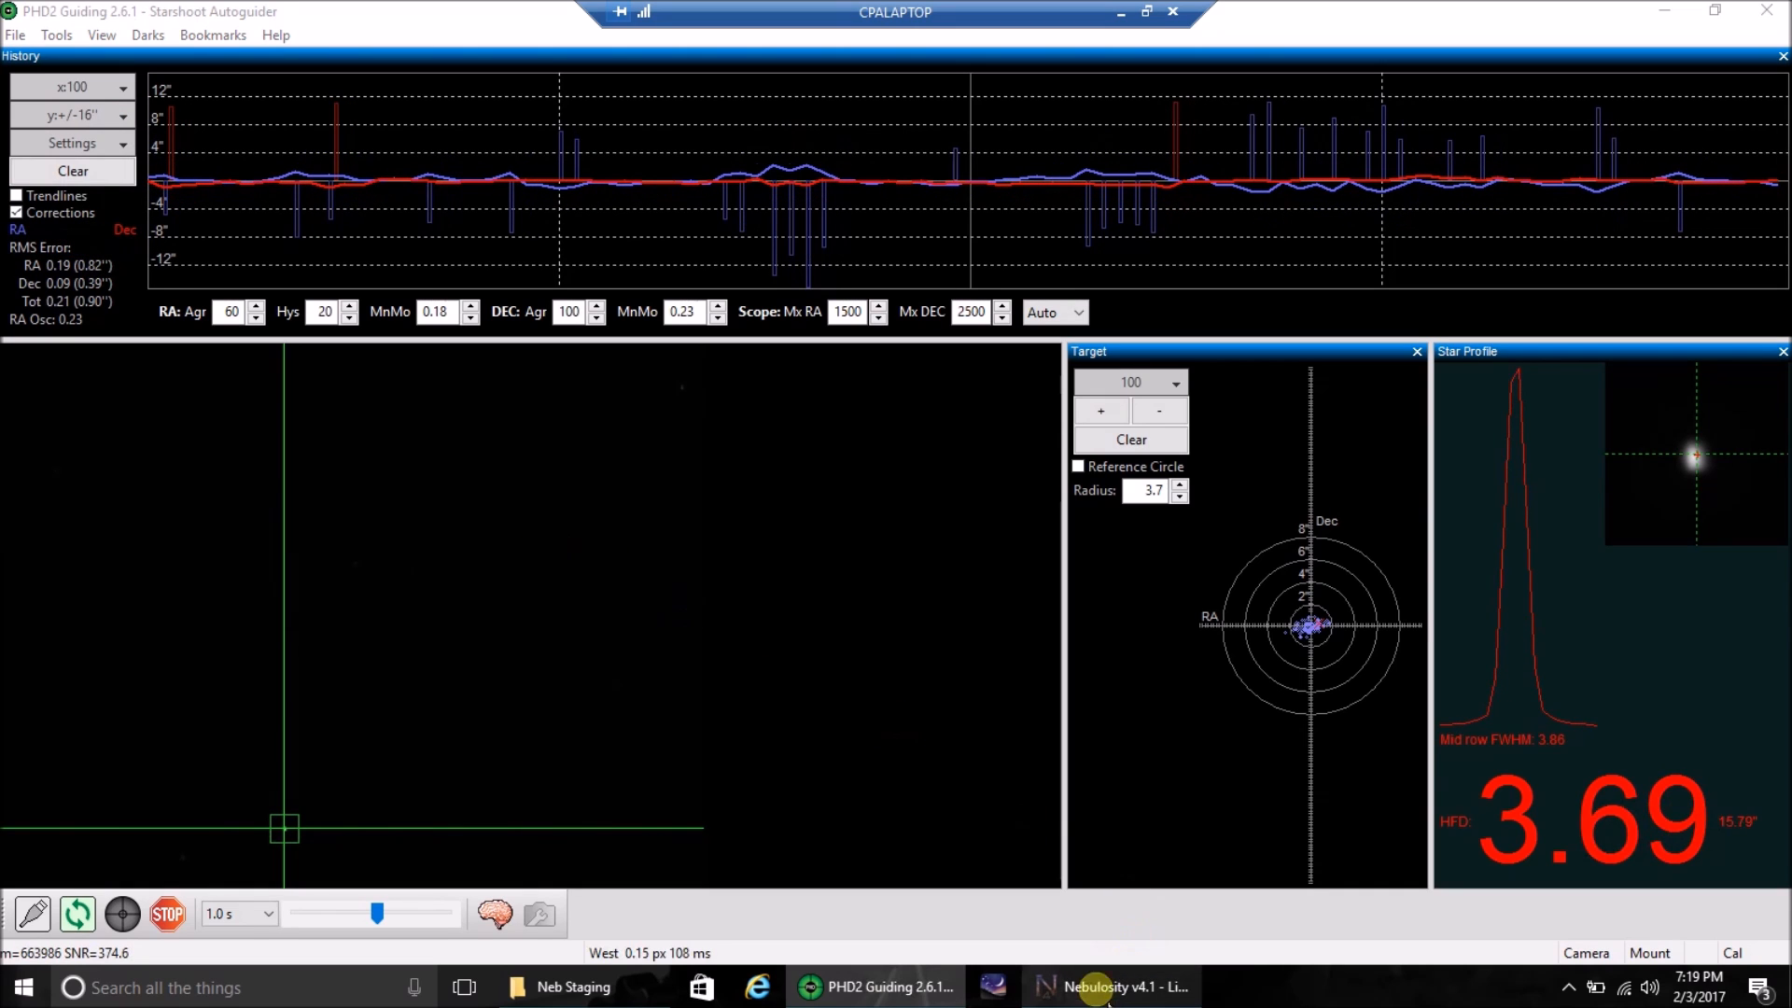
{"action": "left_click", "coordinate": [1109, 987]}
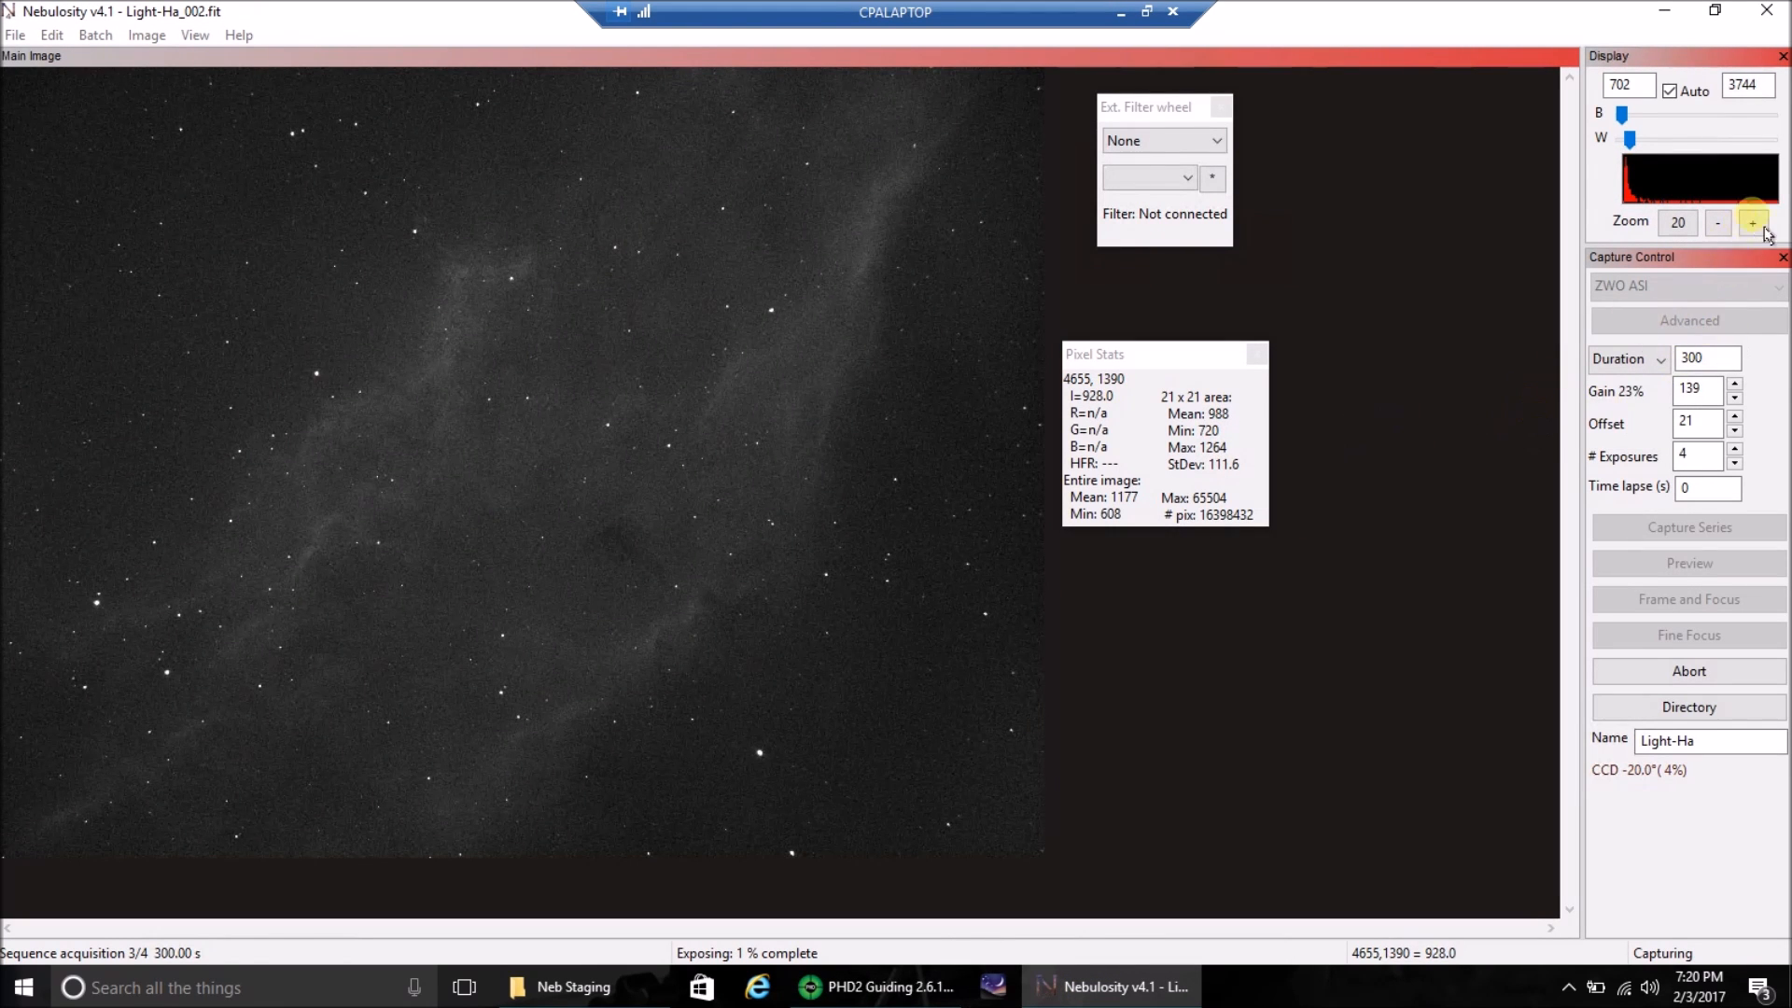
- Magnify the Light-Ha_002 nebula frame two zoom levels in the Display panel
{"action": "left_click", "coordinate": [1752, 222]}
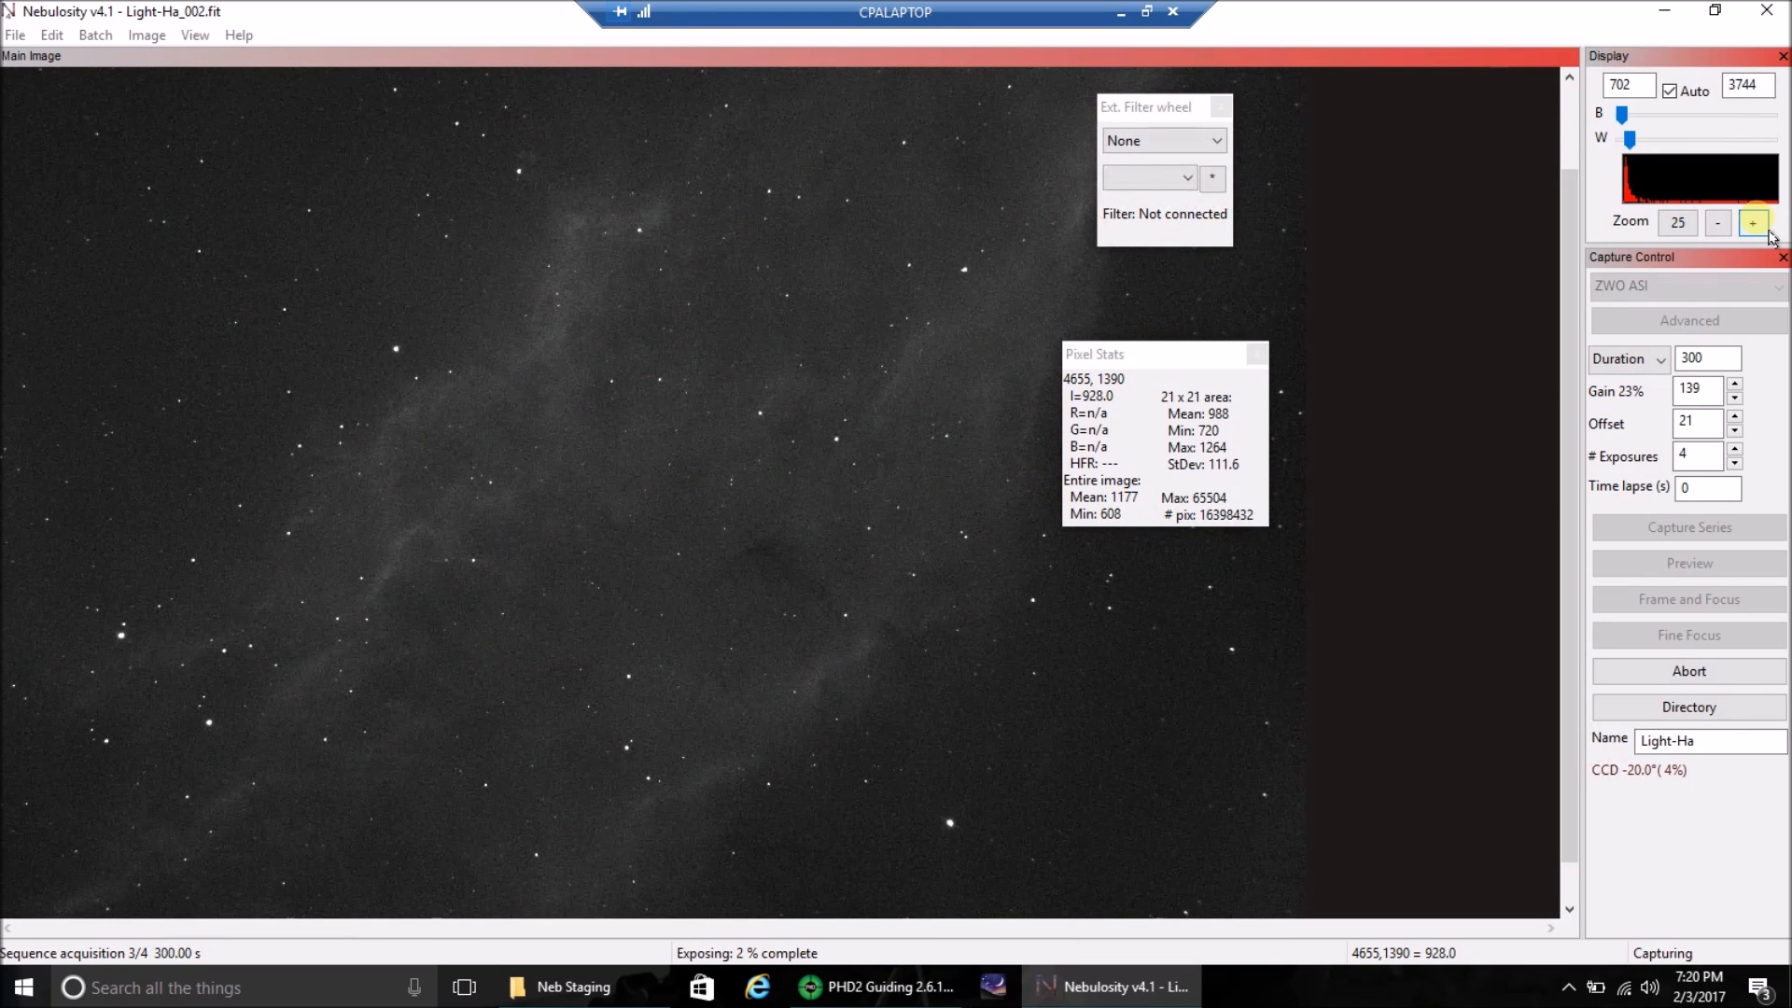
{"action": "left_click", "coordinate": [1753, 222]}
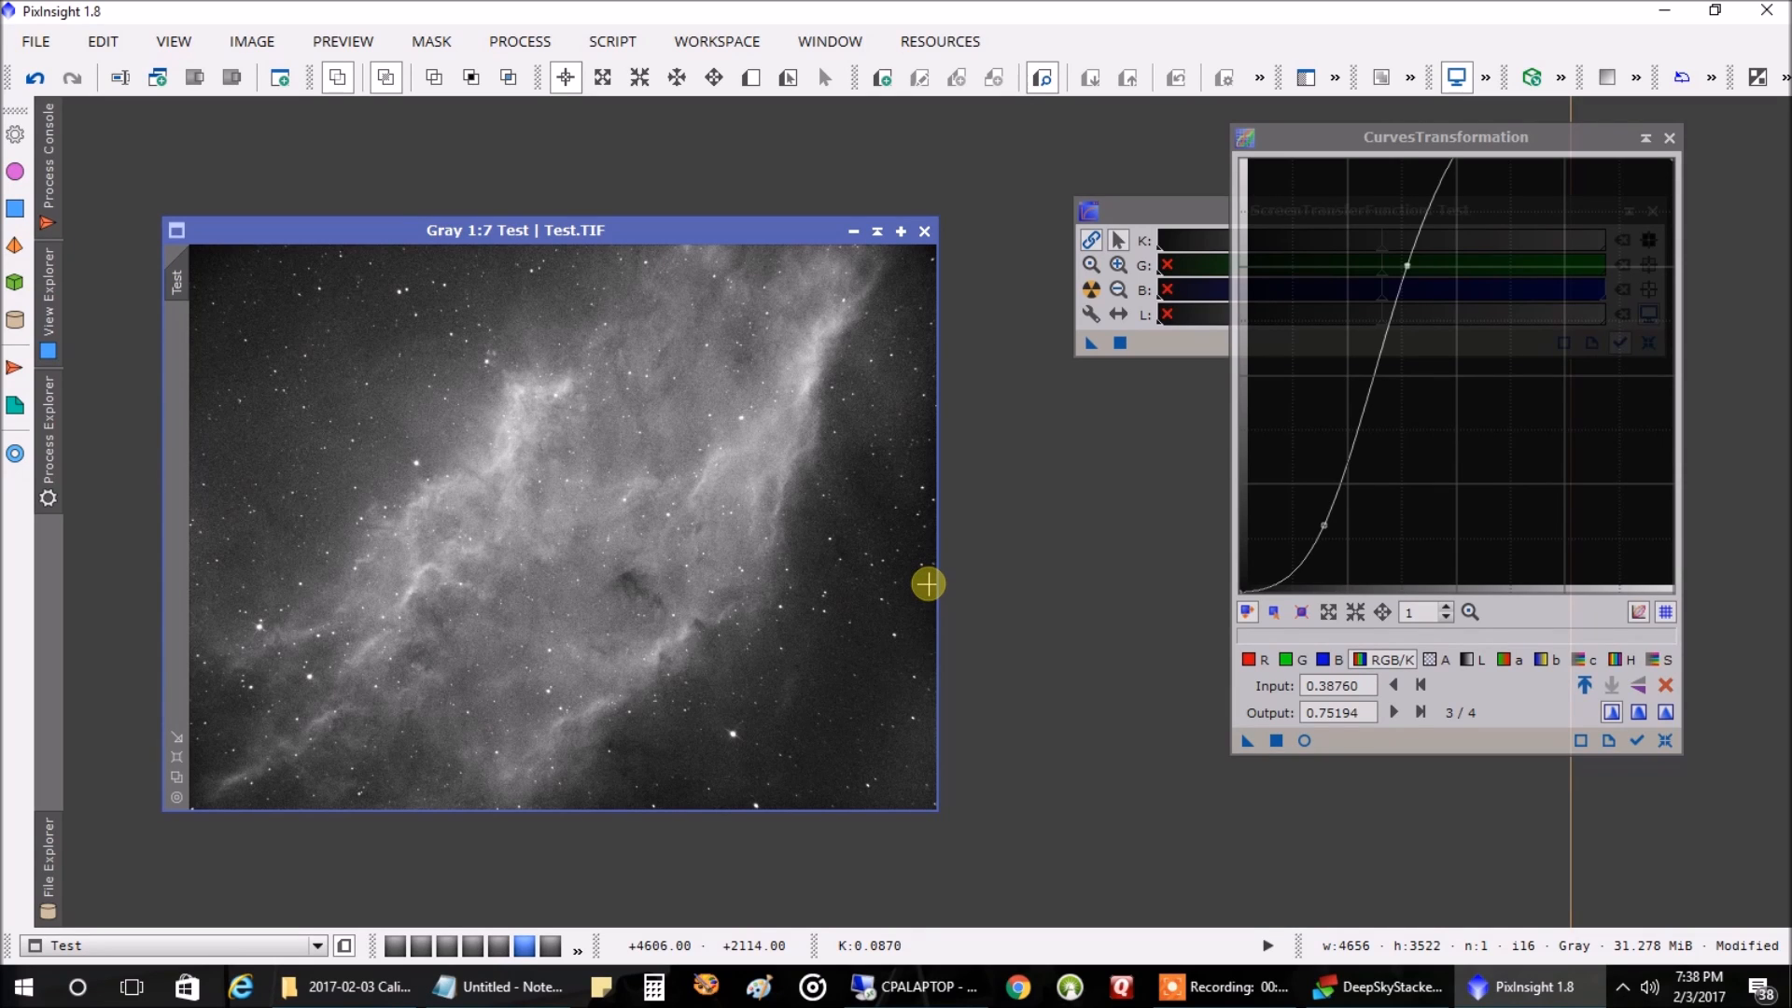
{"action": "mouse_move", "coordinate": [763, 576]}
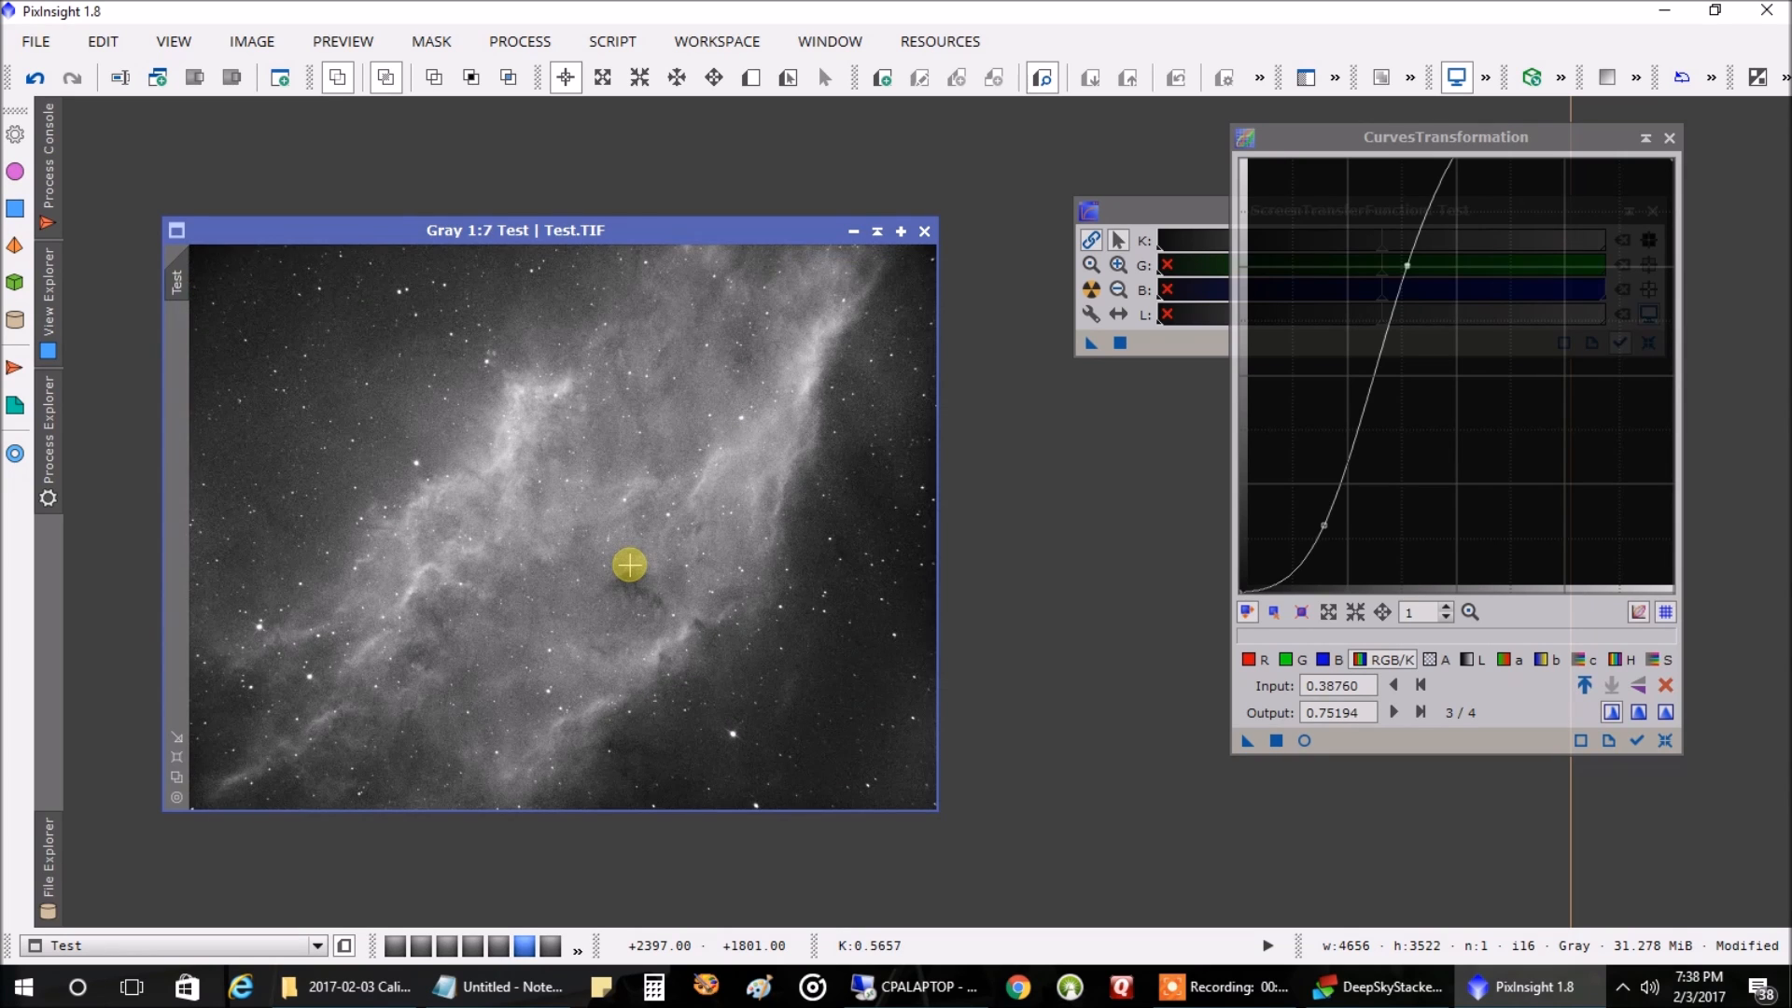
{"action": "mouse_move", "coordinate": [374, 591]}
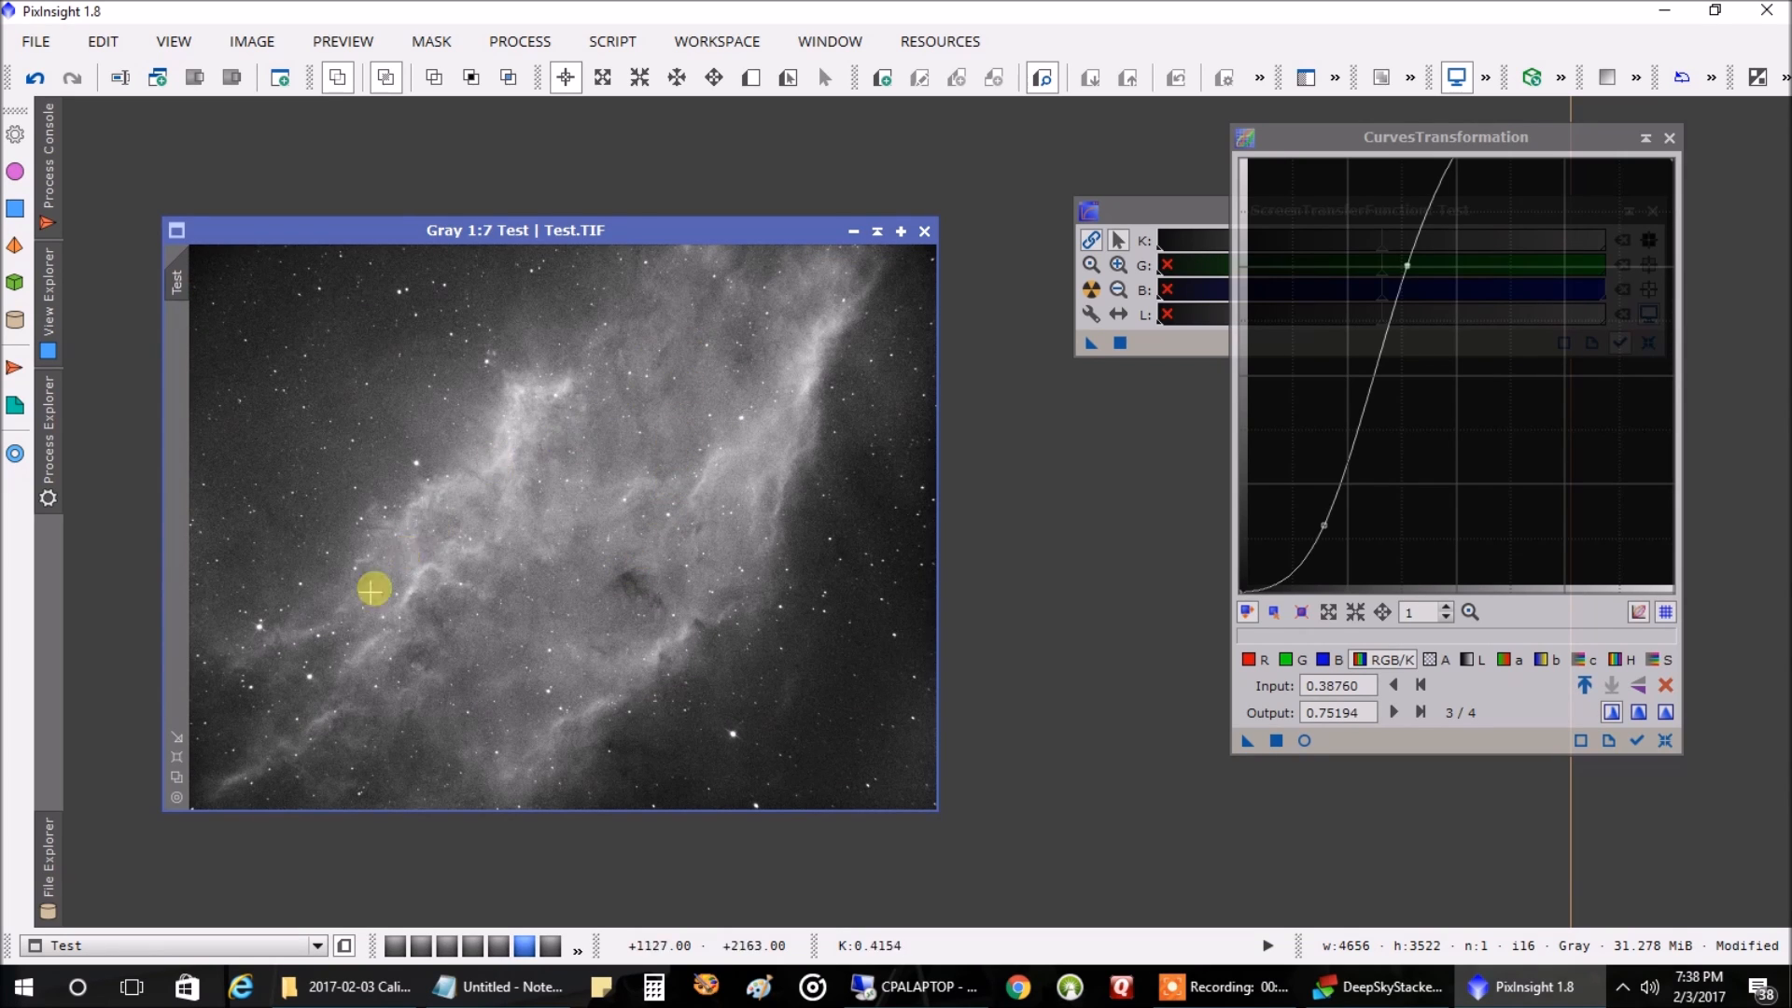
{"action": "mouse_move", "coordinate": [280, 682]}
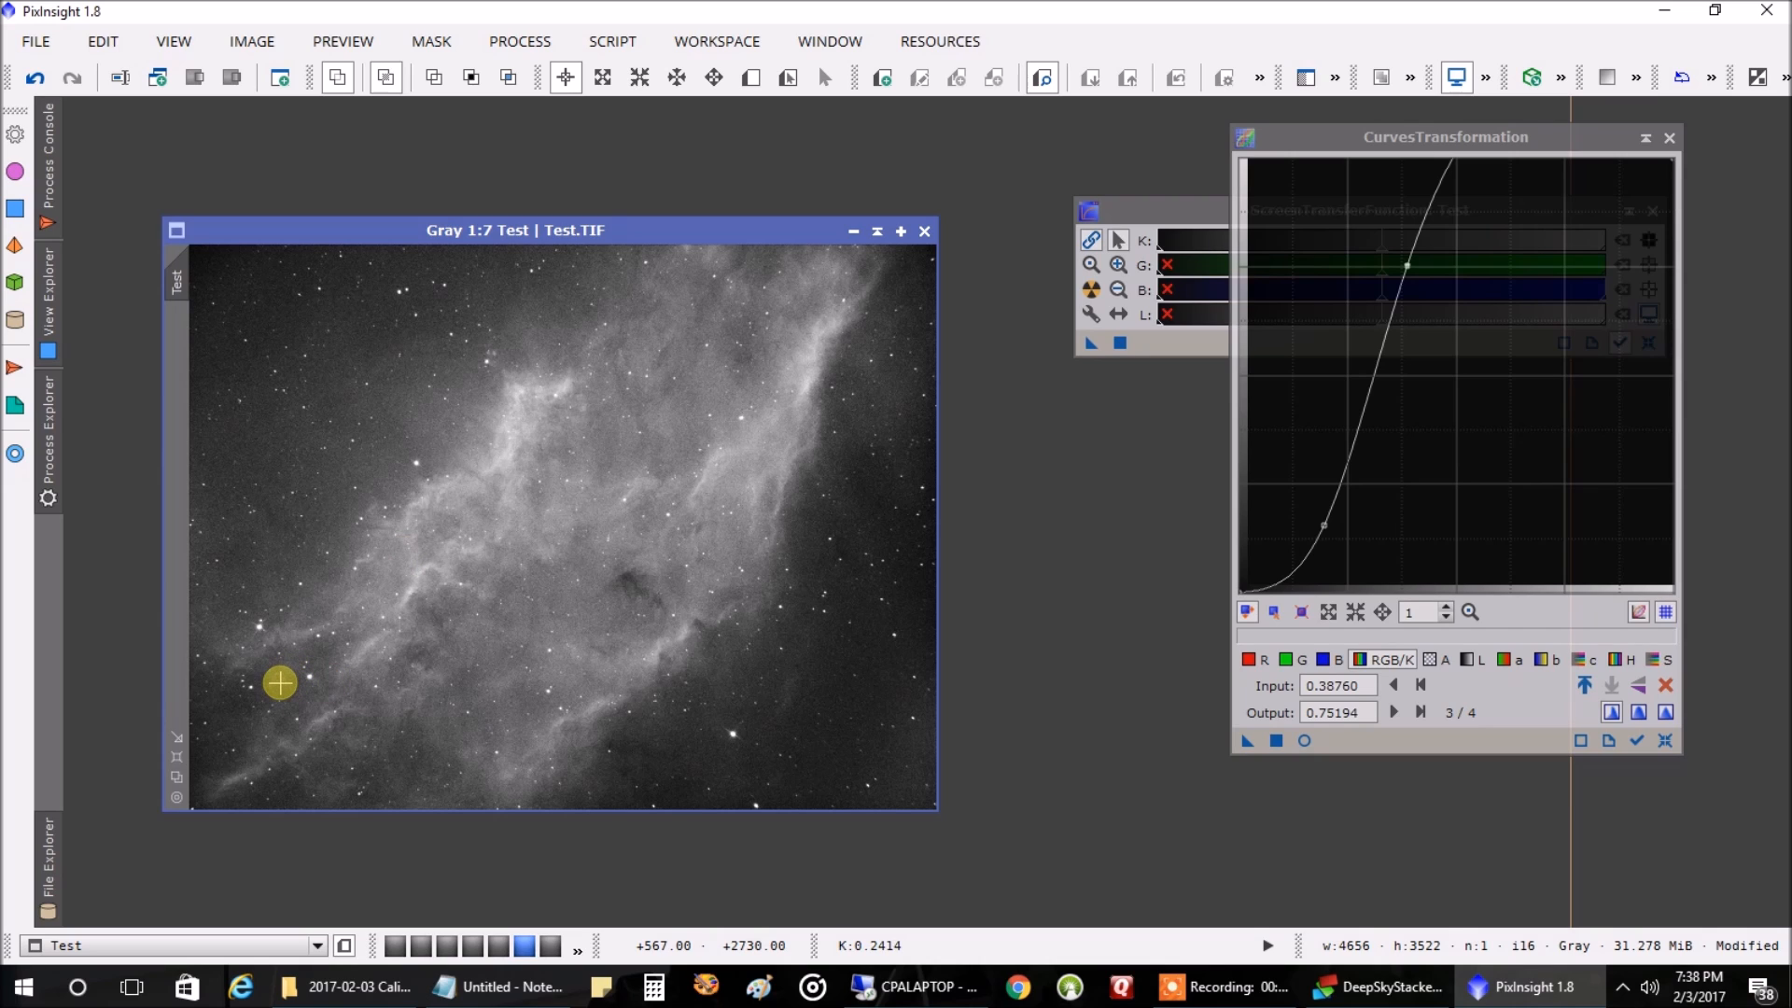
{"action": "mouse_move", "coordinate": [252, 737]}
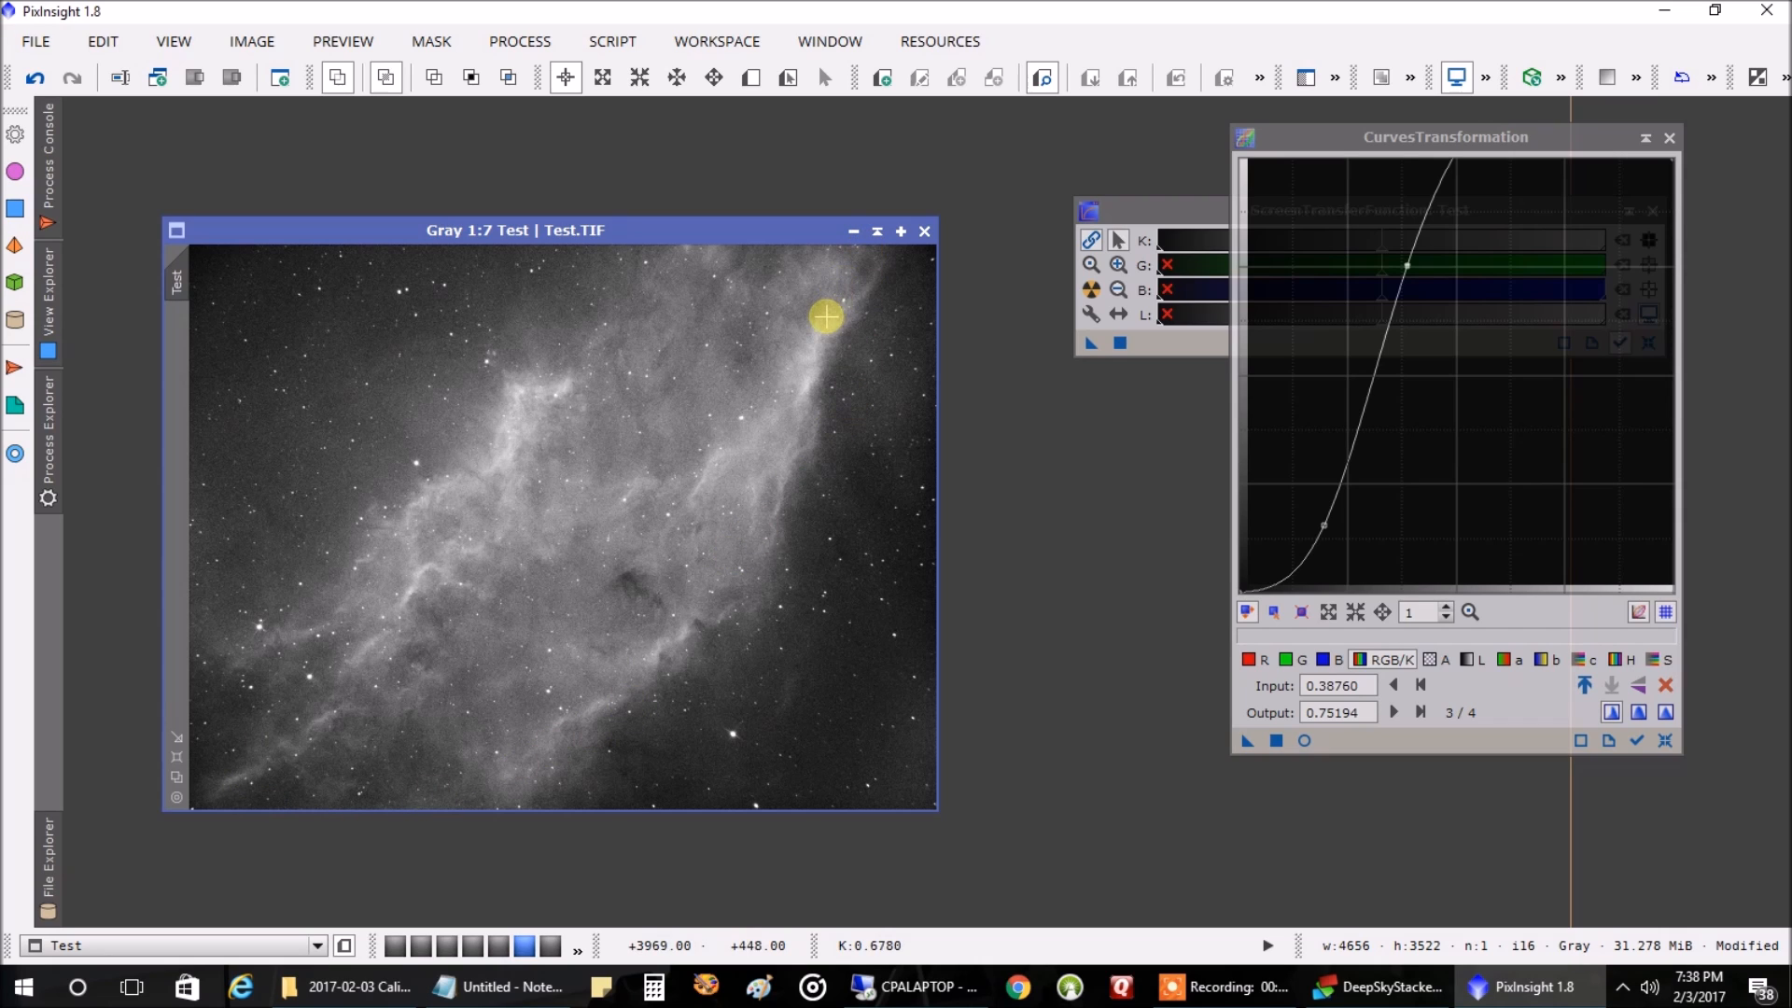
{"action": "mouse_move", "coordinate": [809, 358]}
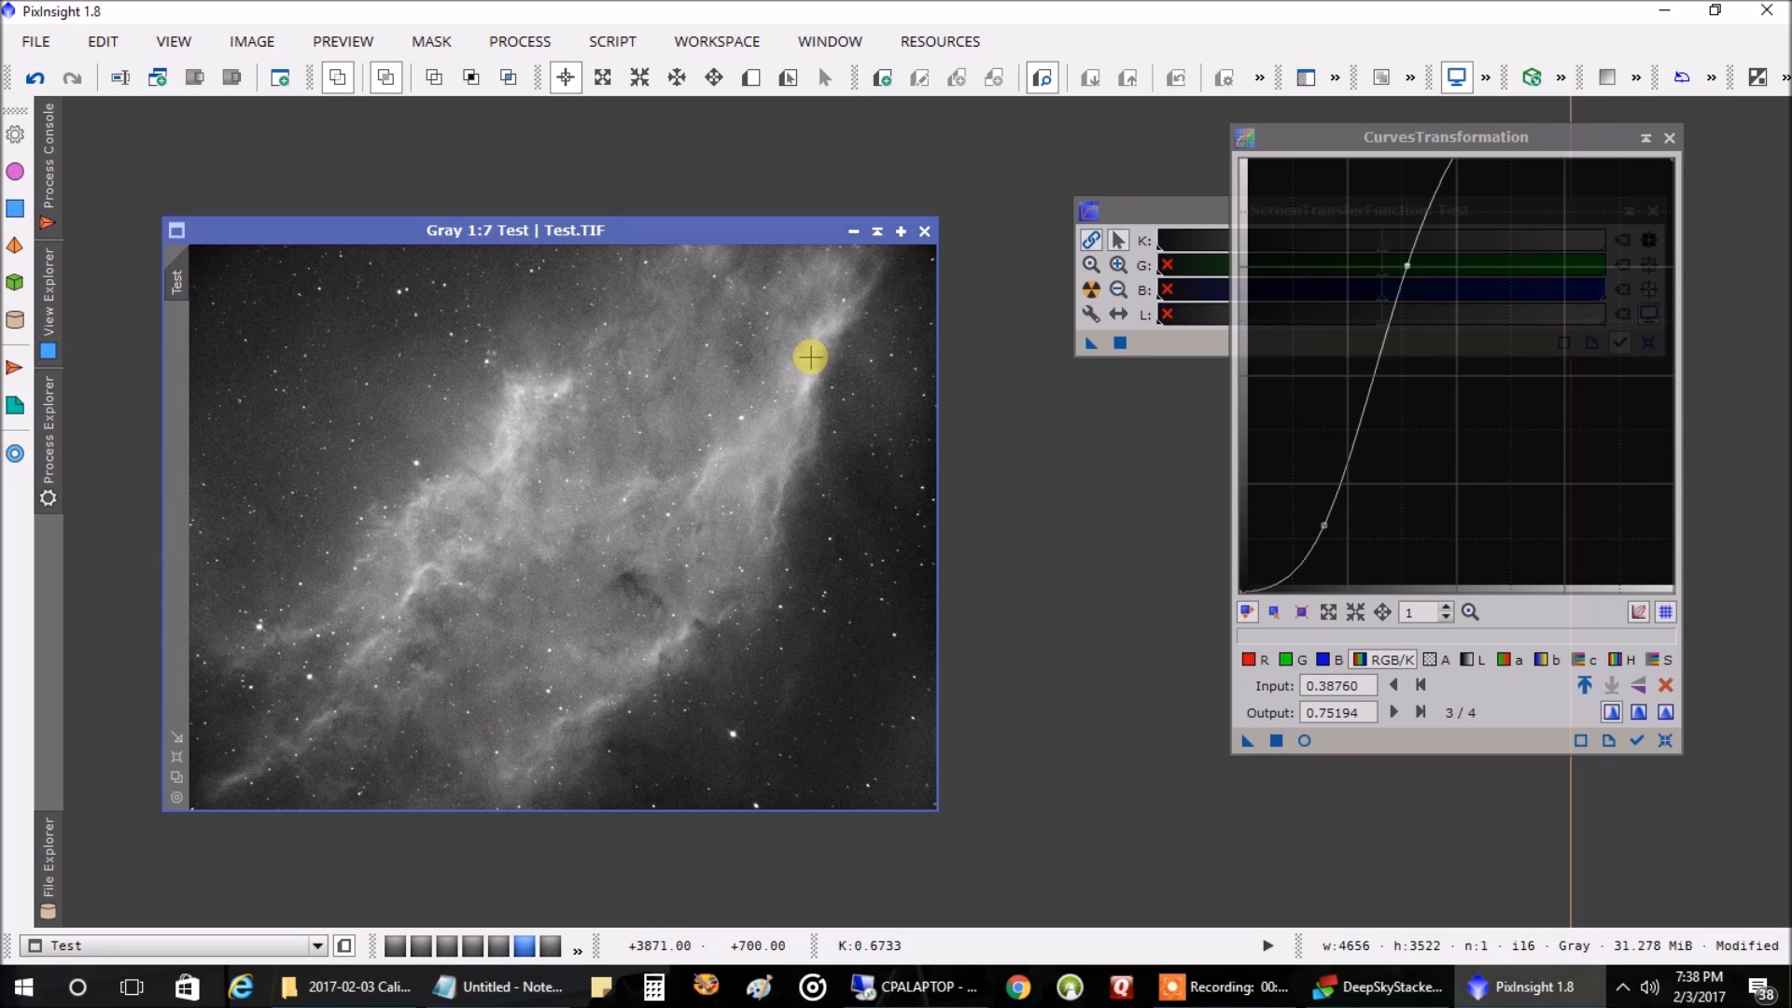
{"action": "mouse_move", "coordinate": [826, 393]}
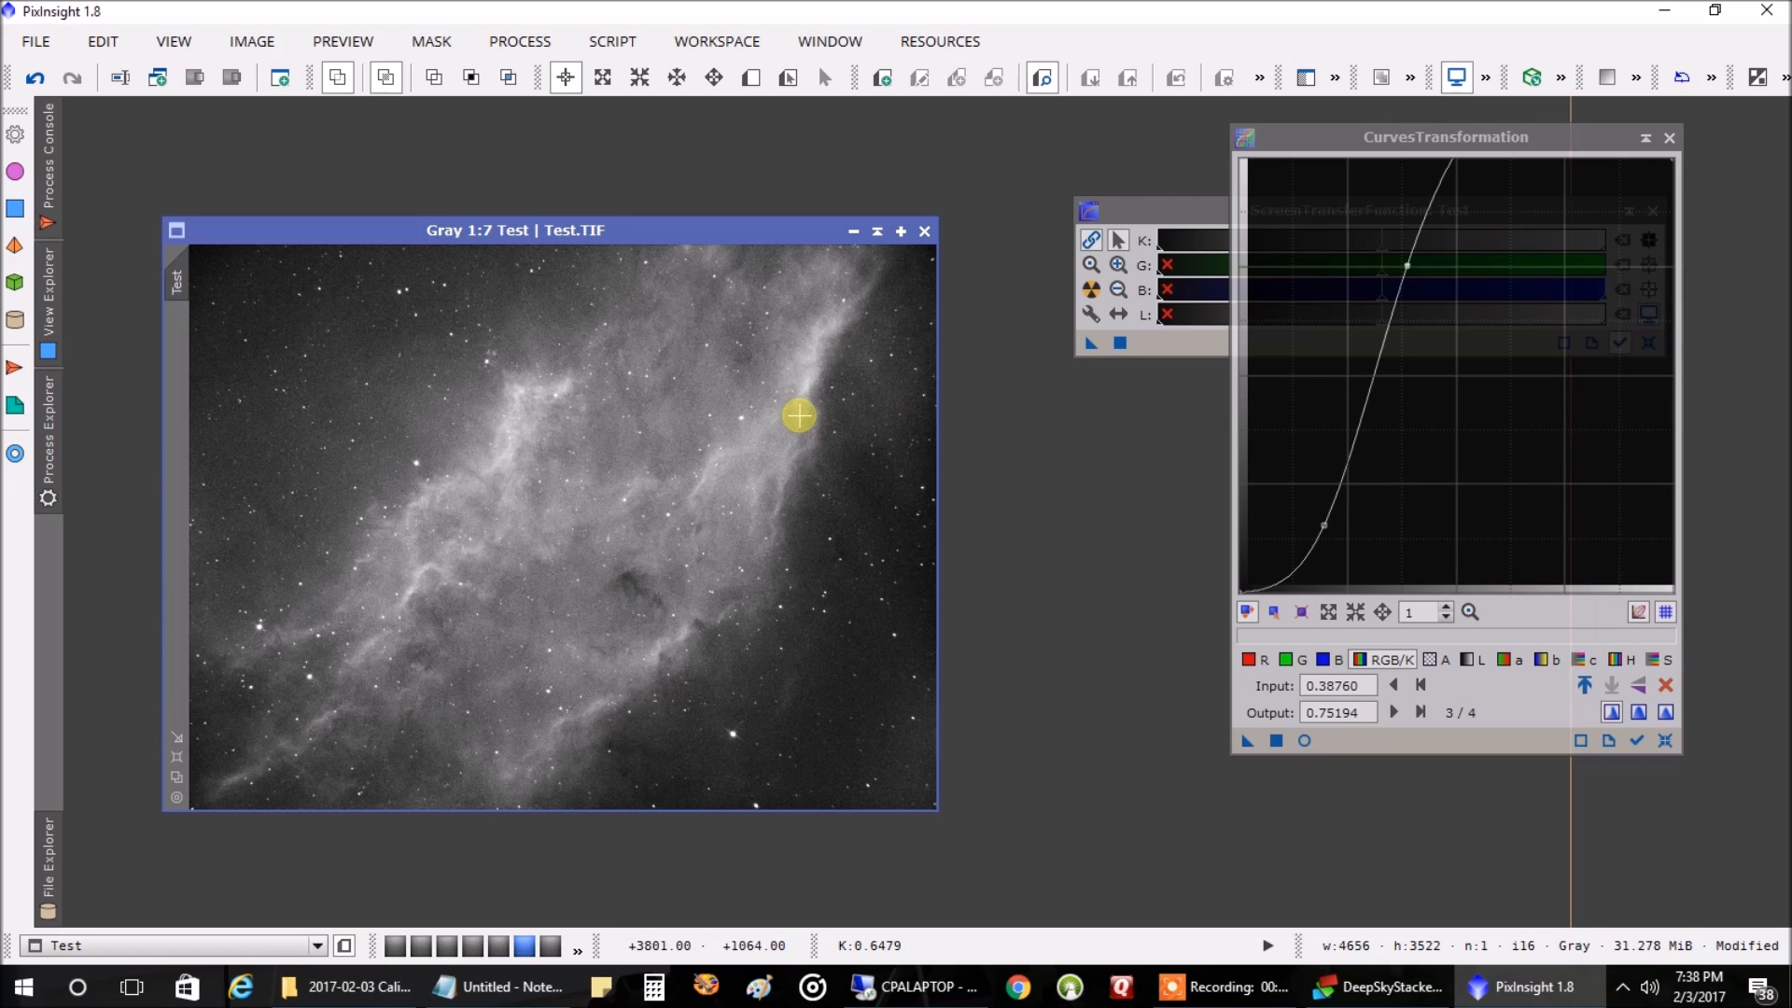
{"action": "mouse_move", "coordinate": [656, 398]}
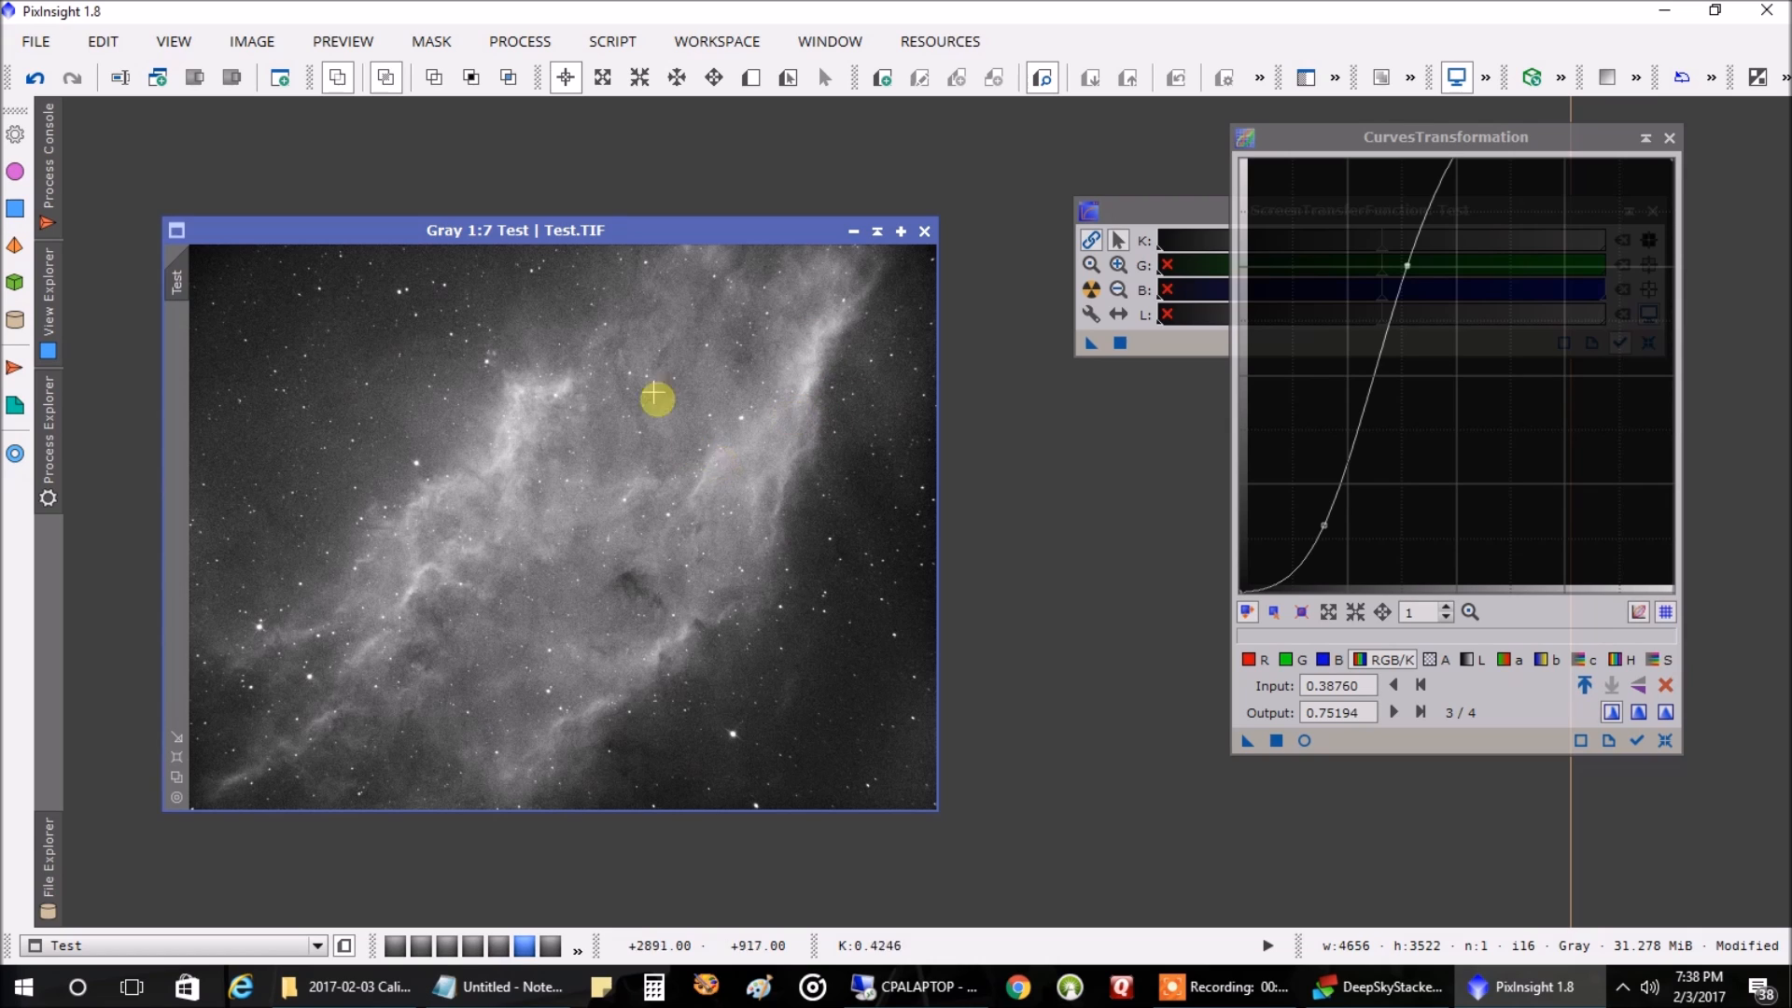
{"action": "mouse_move", "coordinate": [356, 541]}
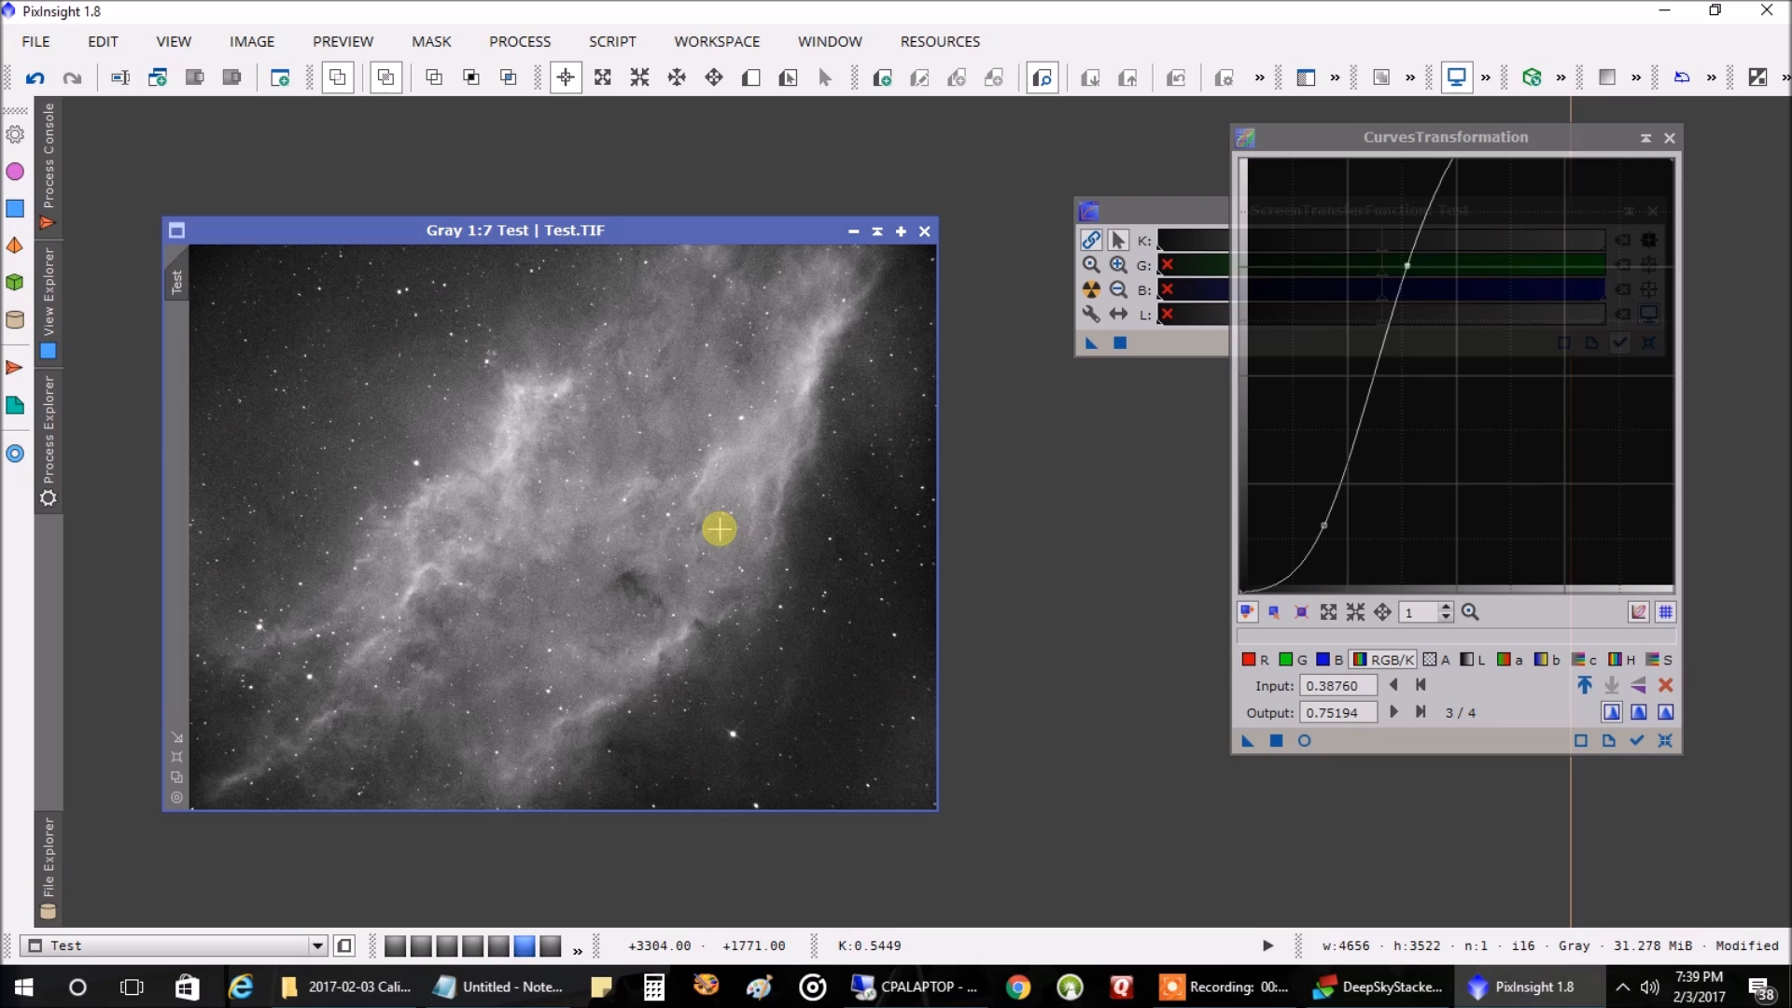
{"action": "mouse_move", "coordinate": [917, 651]}
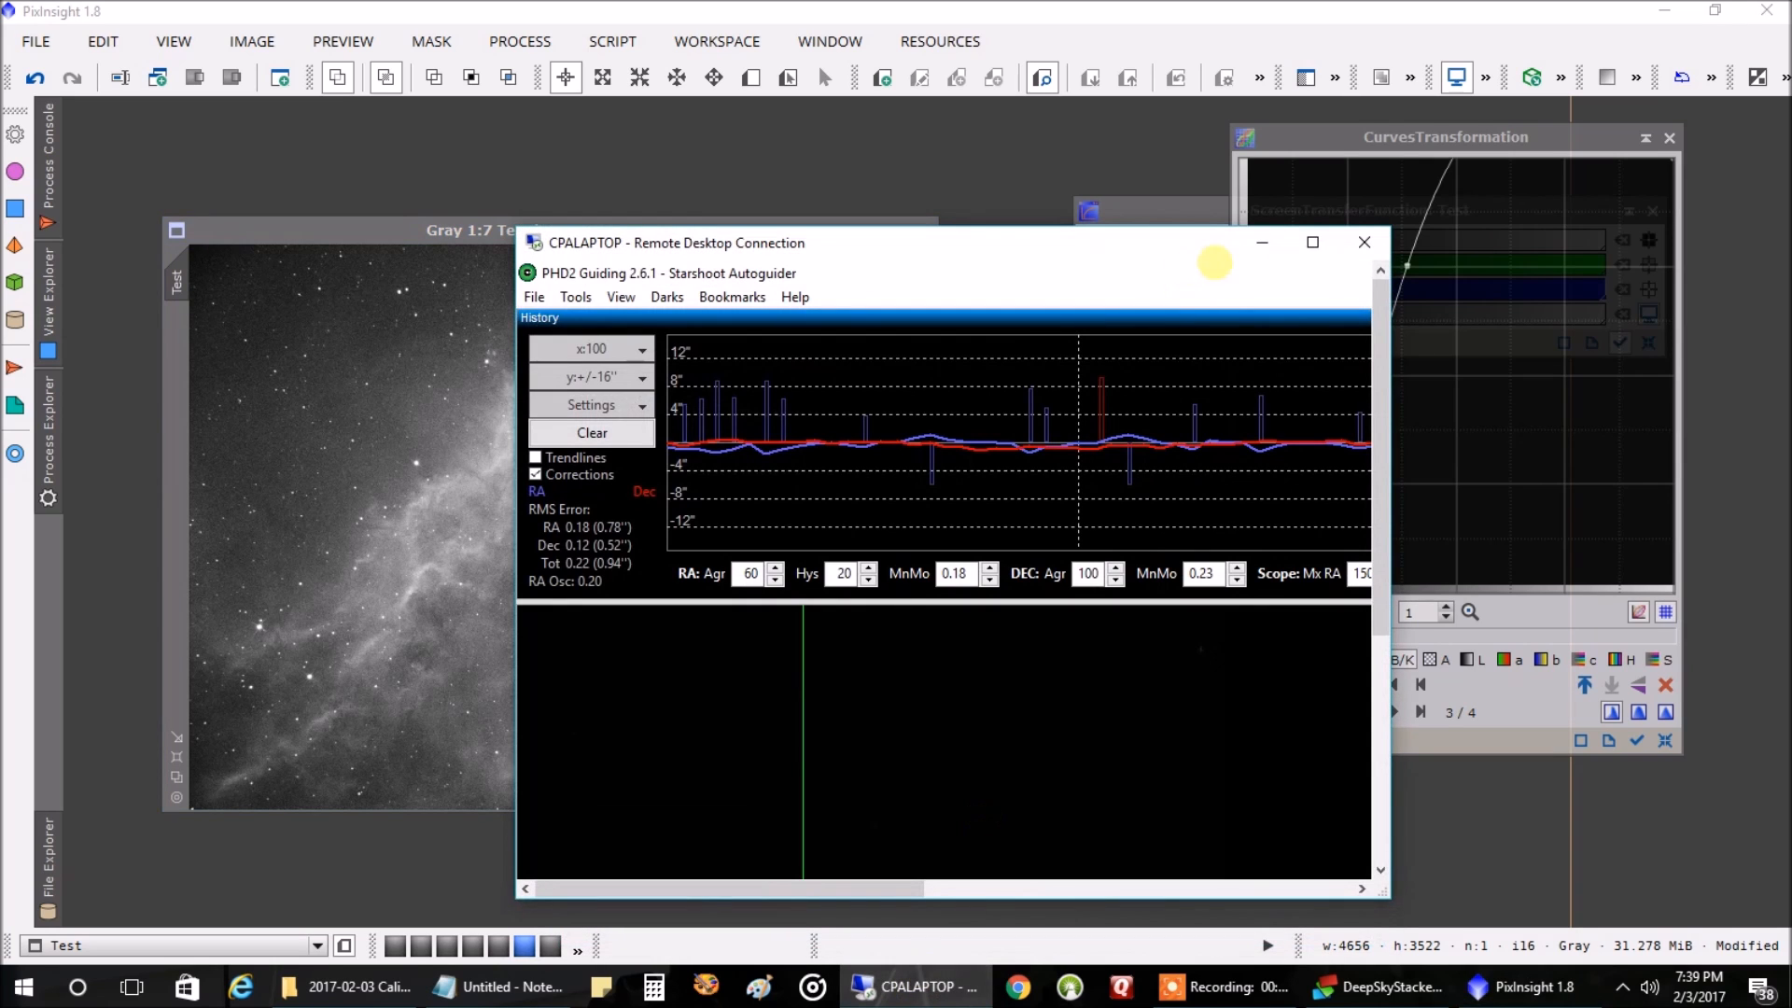
{"action": "left_click", "coordinate": [1312, 243]}
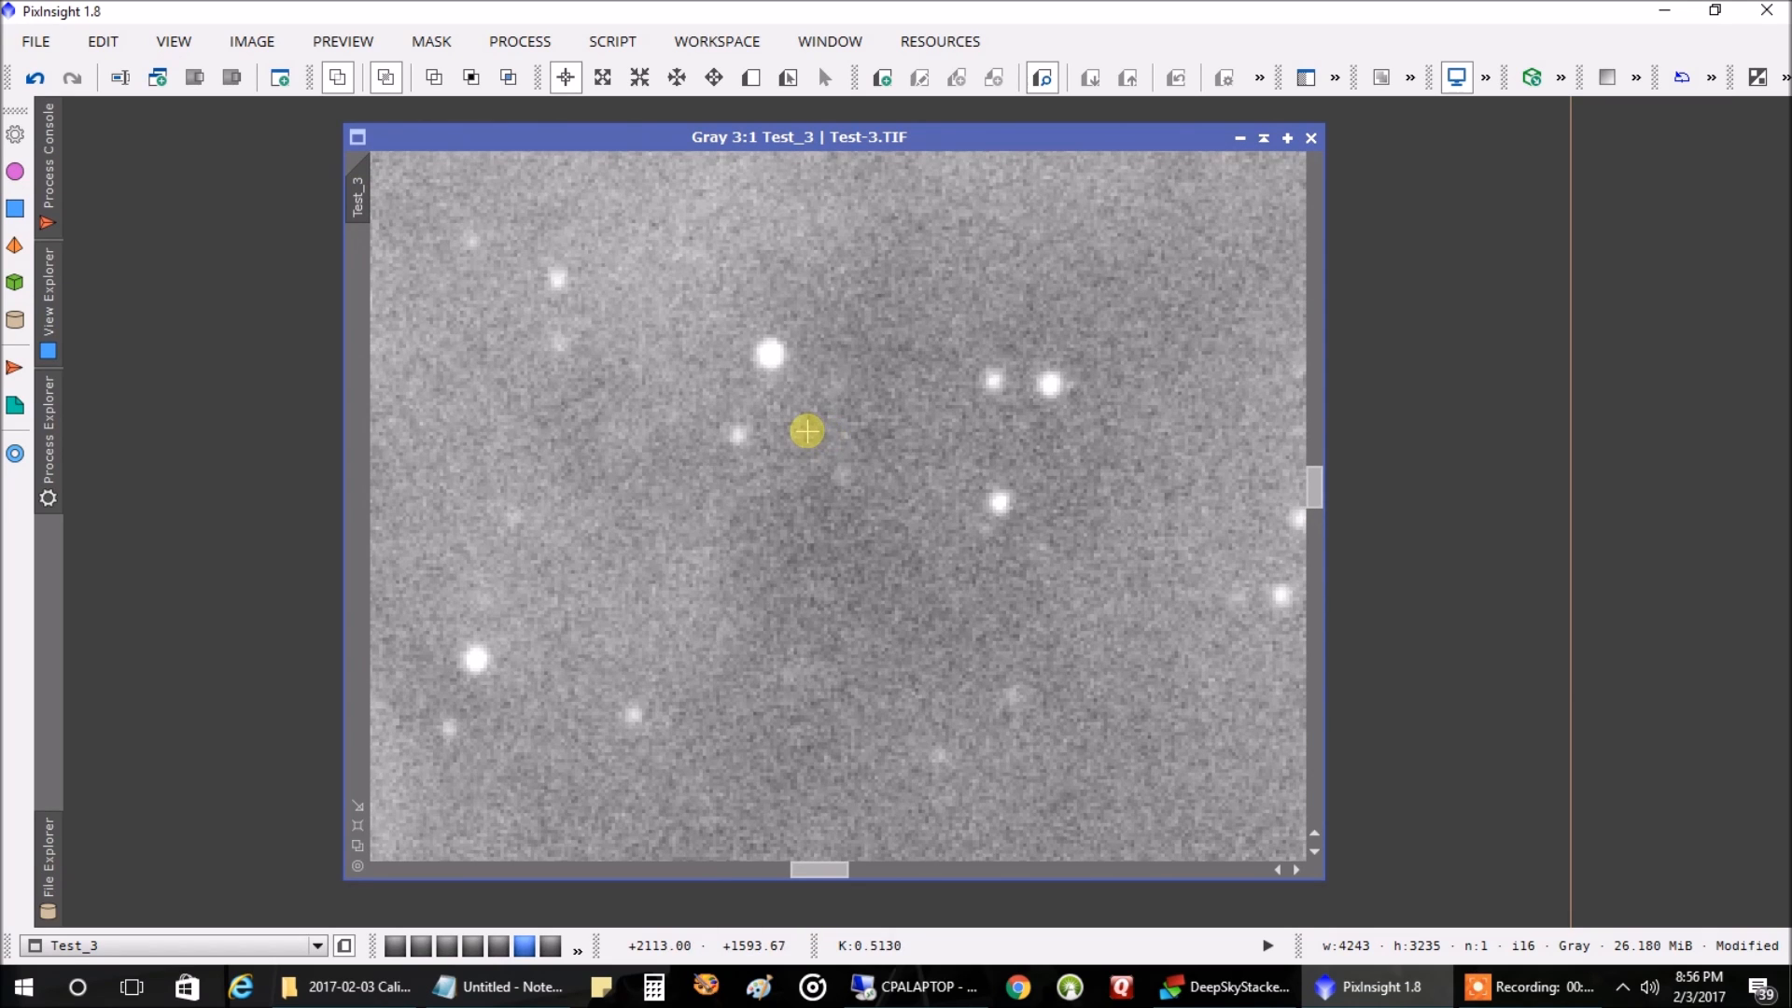
{"action": "mouse_move", "coordinate": [772, 334]}
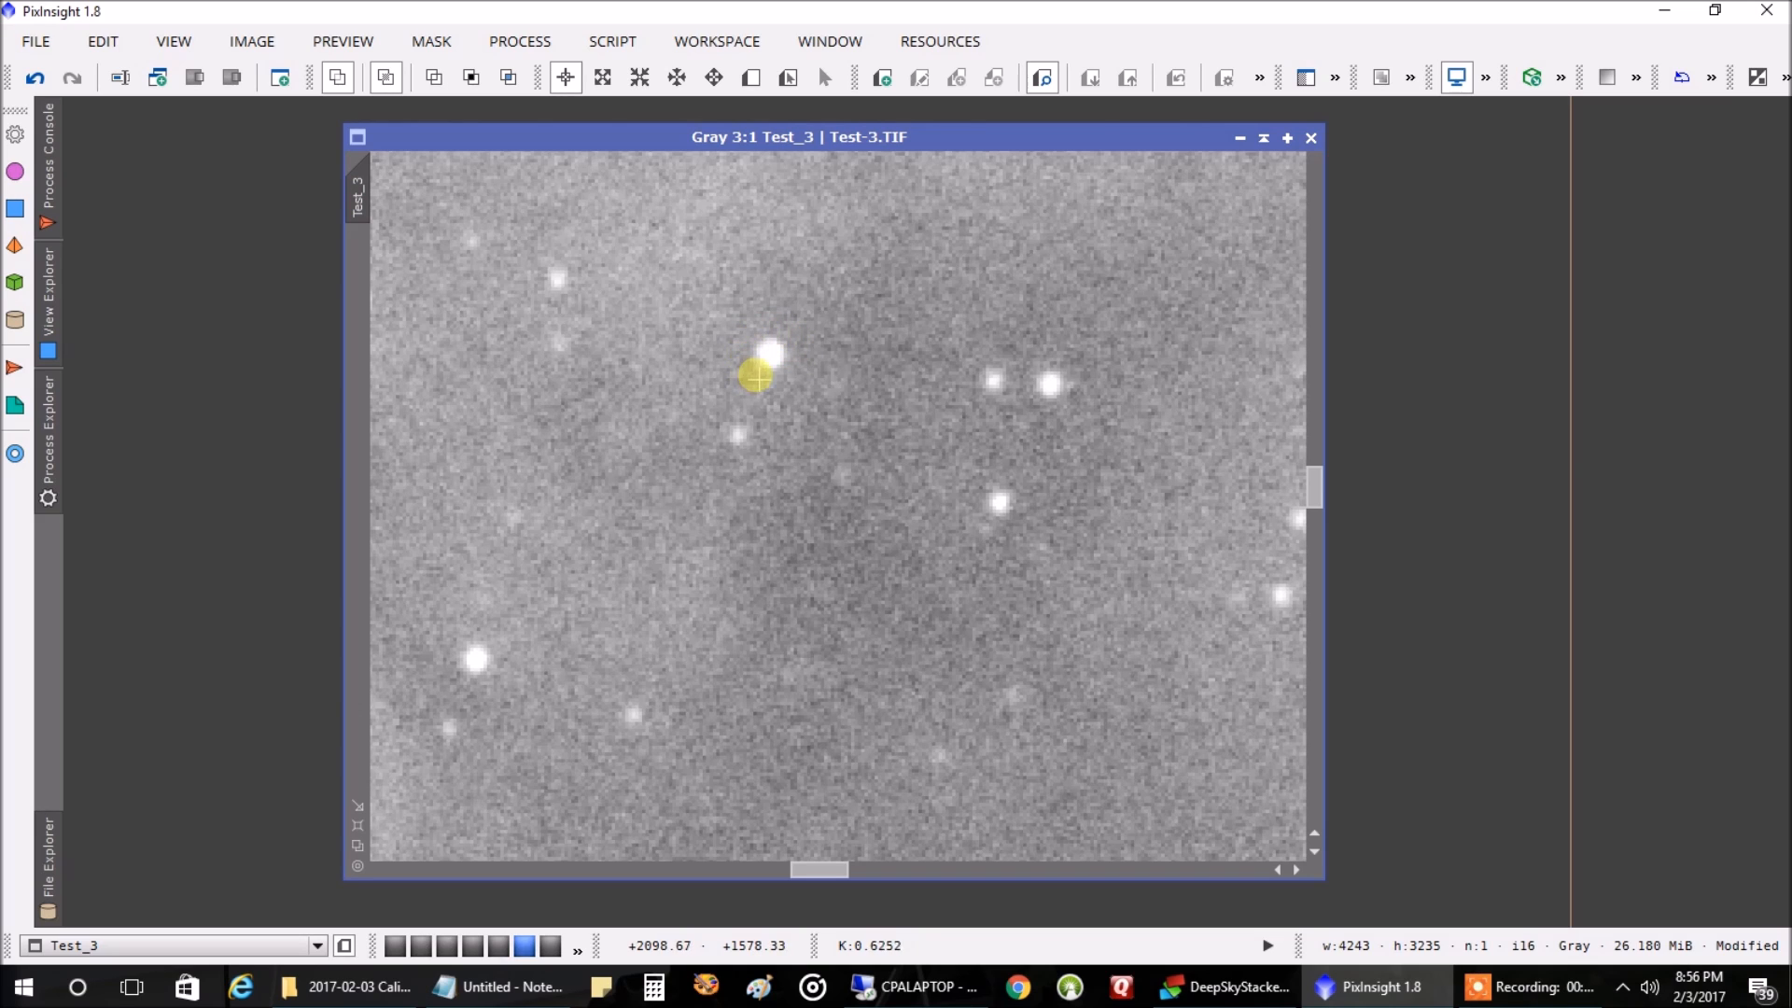
{"action": "mouse_move", "coordinate": [757, 341]}
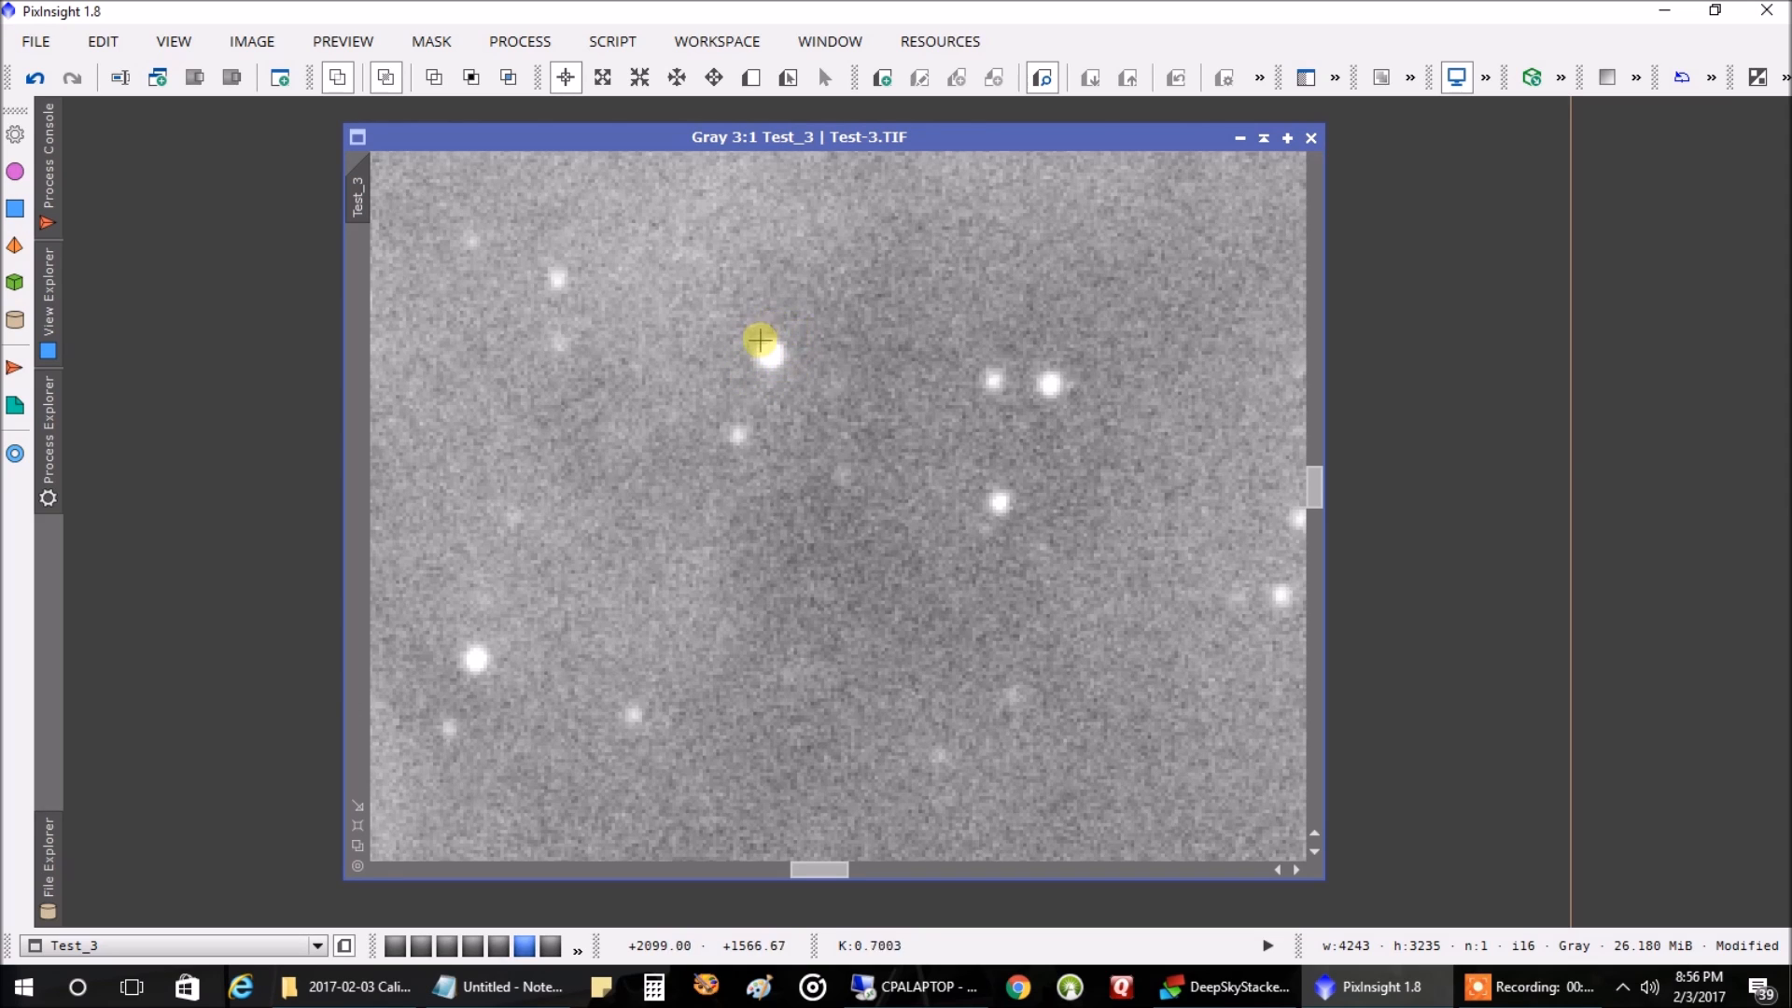
- Zoom the Test_3 image in to 4:1 to inspect stars and background noise
{"action": "scroll", "scroll_direction": "up", "scroll_amount": 3}
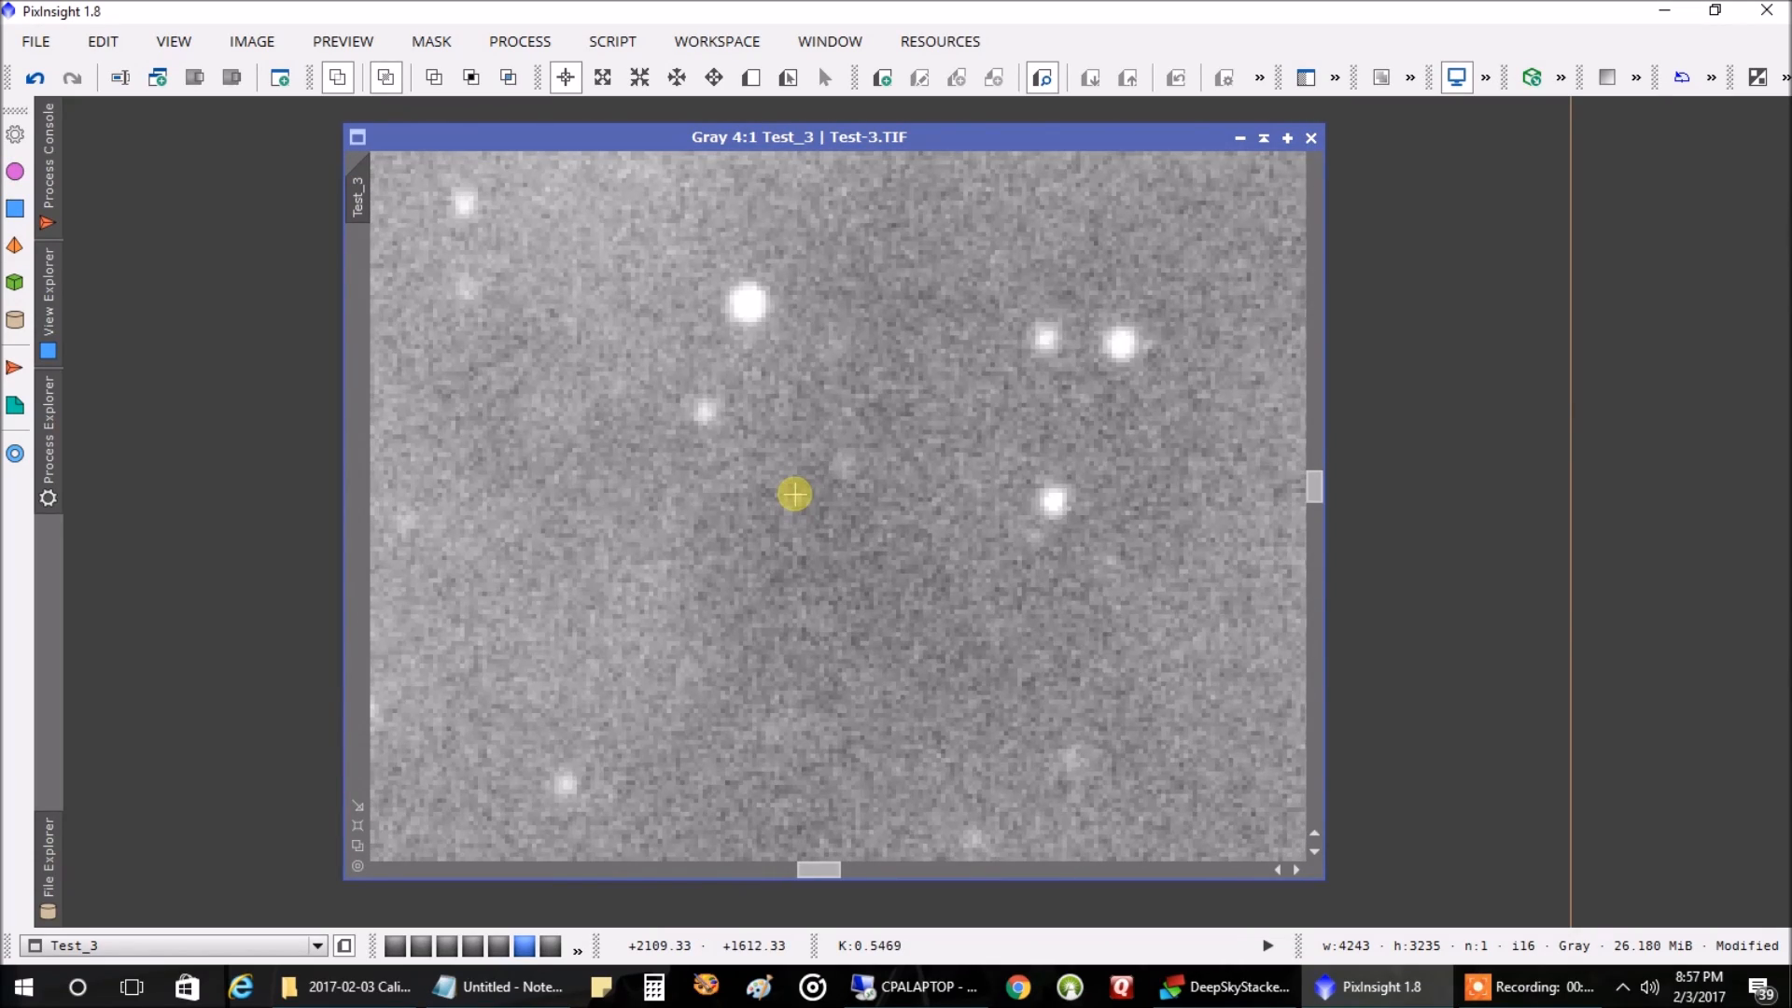
{"action": "mouse_move", "coordinate": [793, 494]}
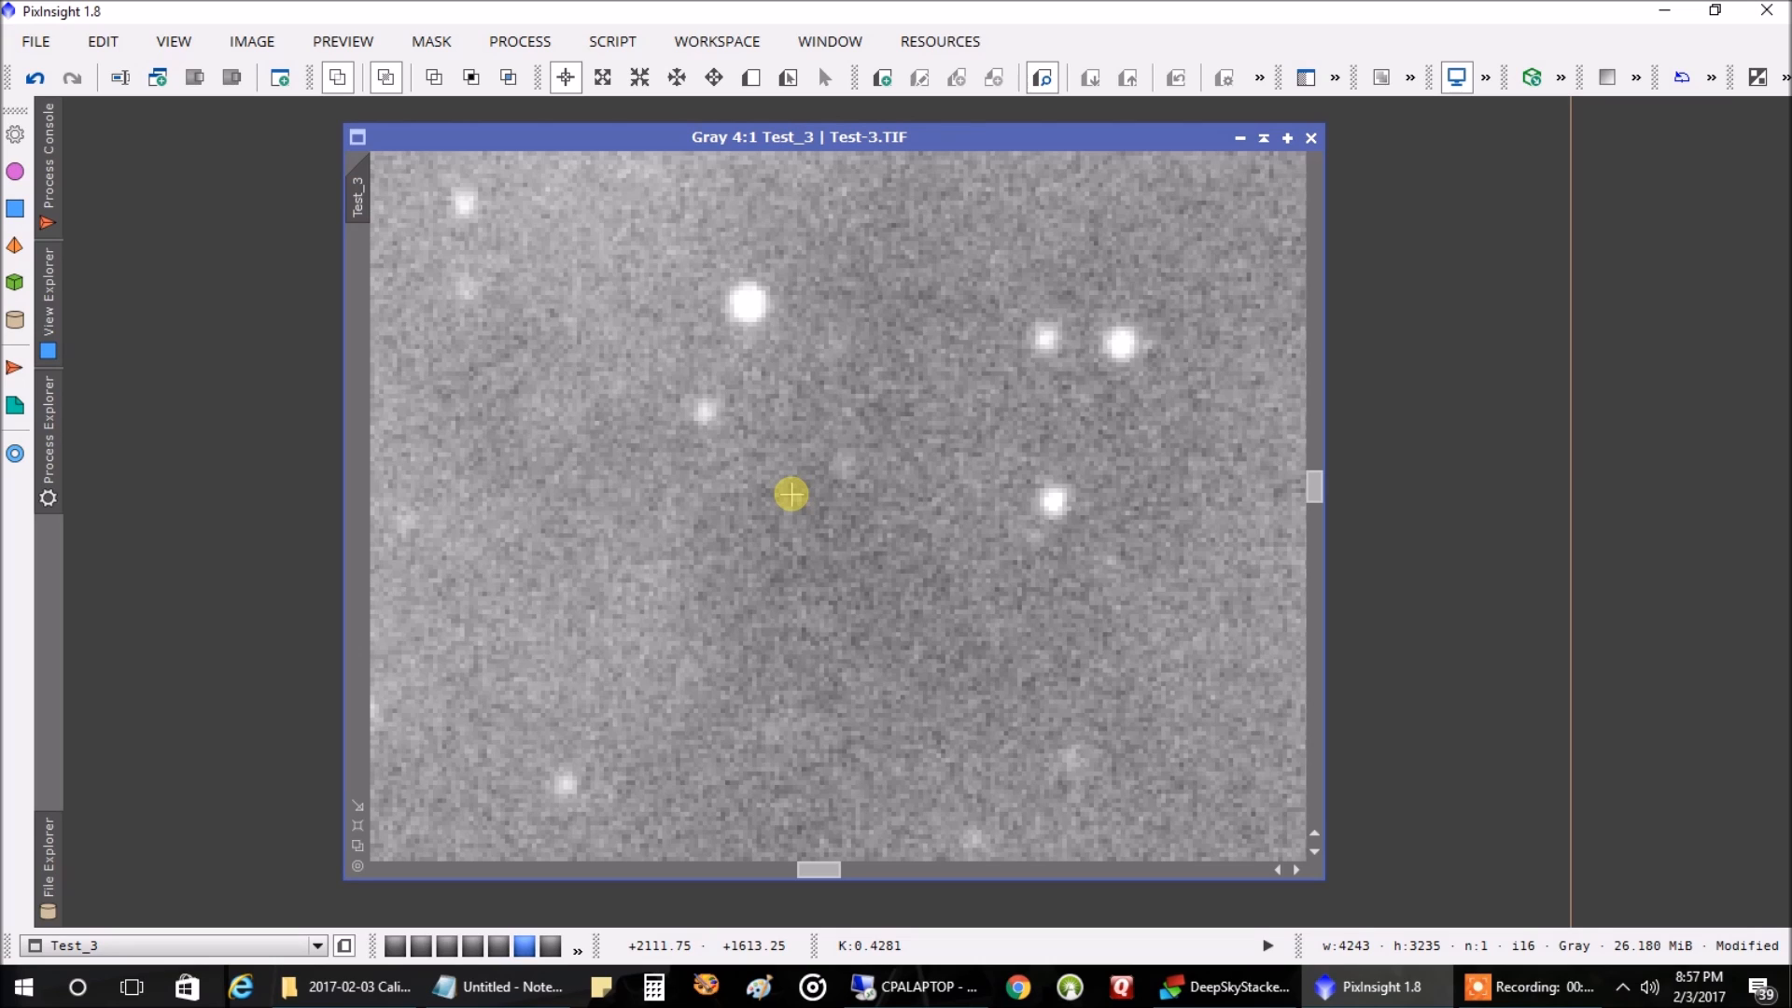